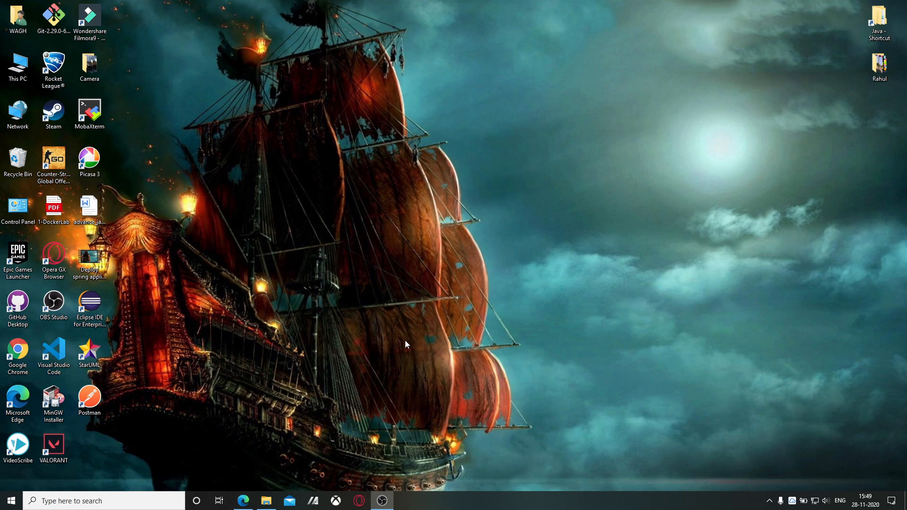
pyautogui.moveTo(398, 172)
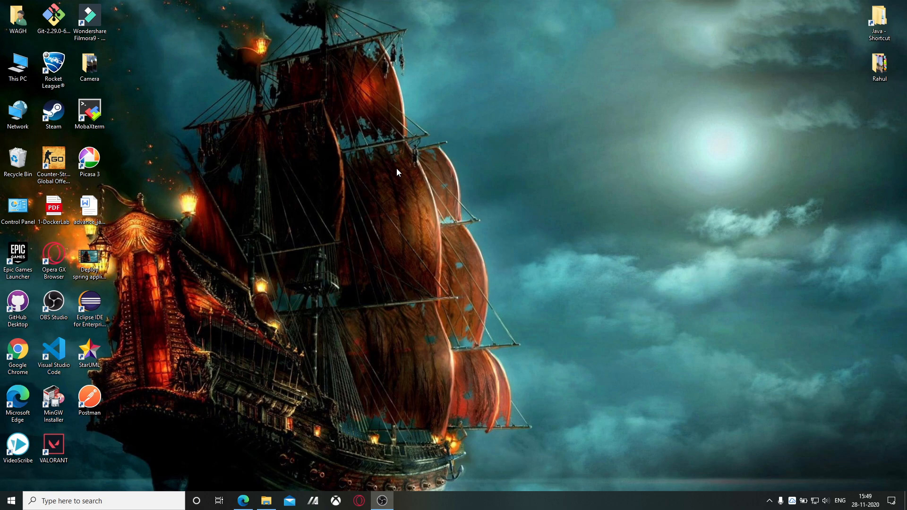
pyautogui.moveTo(395, 174)
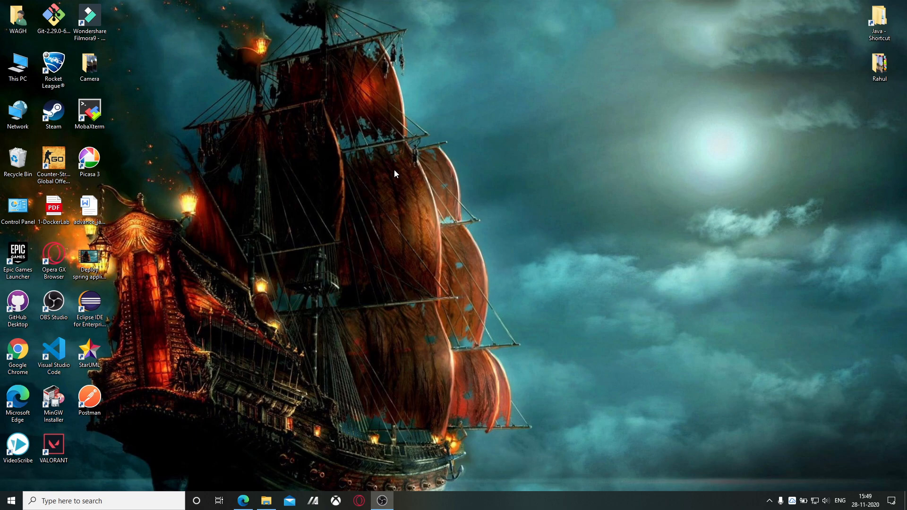
pyautogui.moveTo(259, 227)
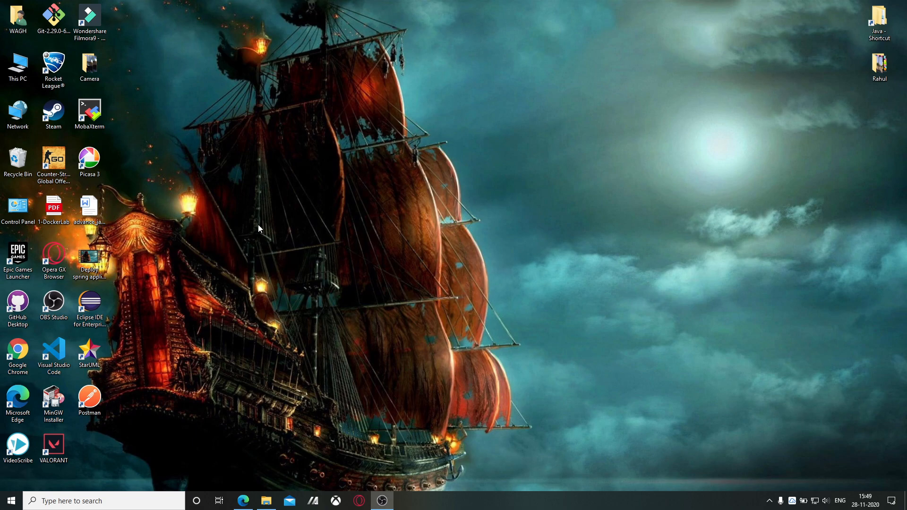
pyautogui.moveTo(268, 451)
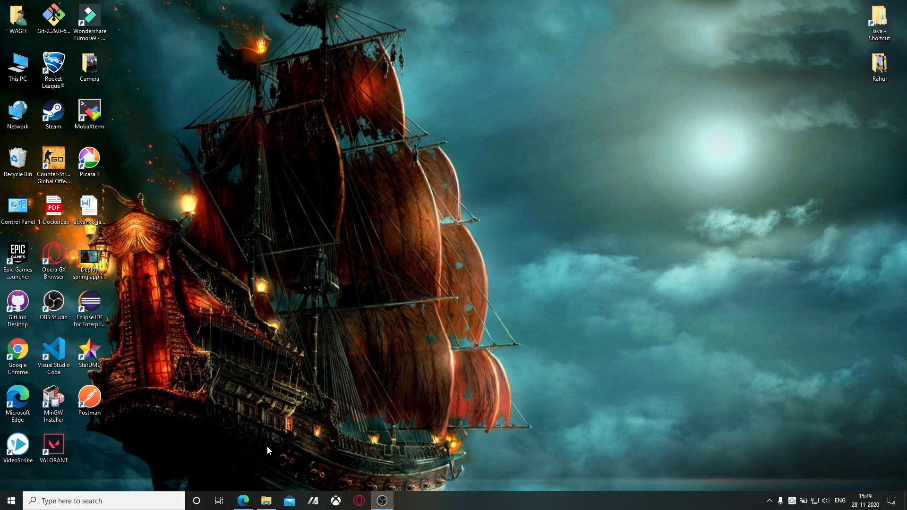
# Step: Download the Visual Studio Community 2019 installer via the installation guide's visualstudio.microsoft.com link
pyautogui.click(242, 501)
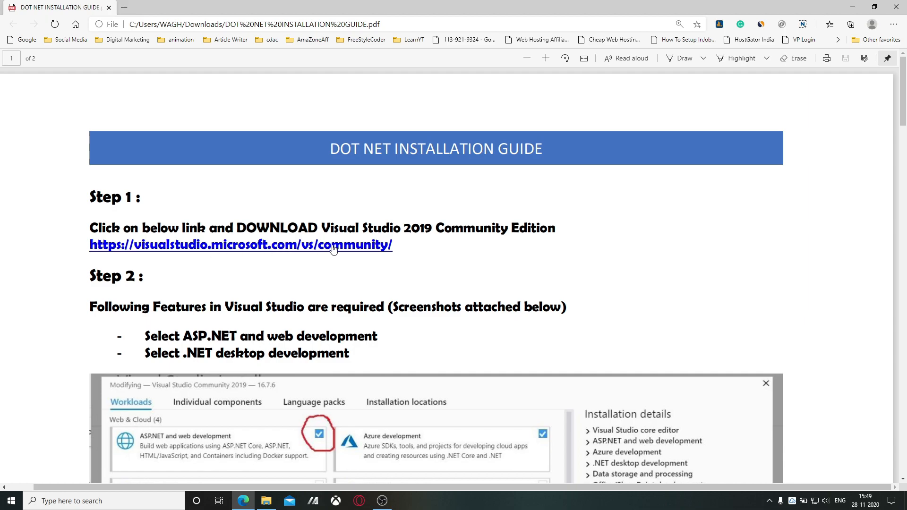
pyautogui.moveTo(322, 227); pyautogui.dragTo(432, 227)
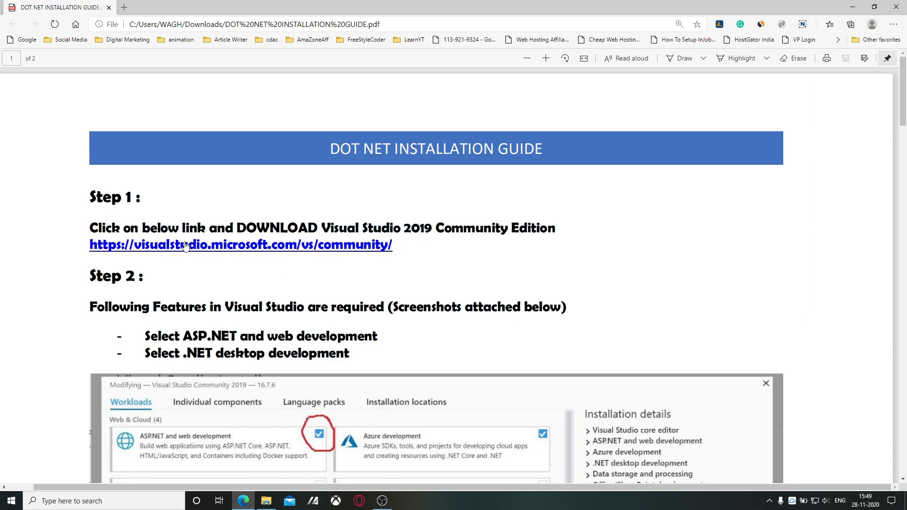
pyautogui.moveTo(294, 245)
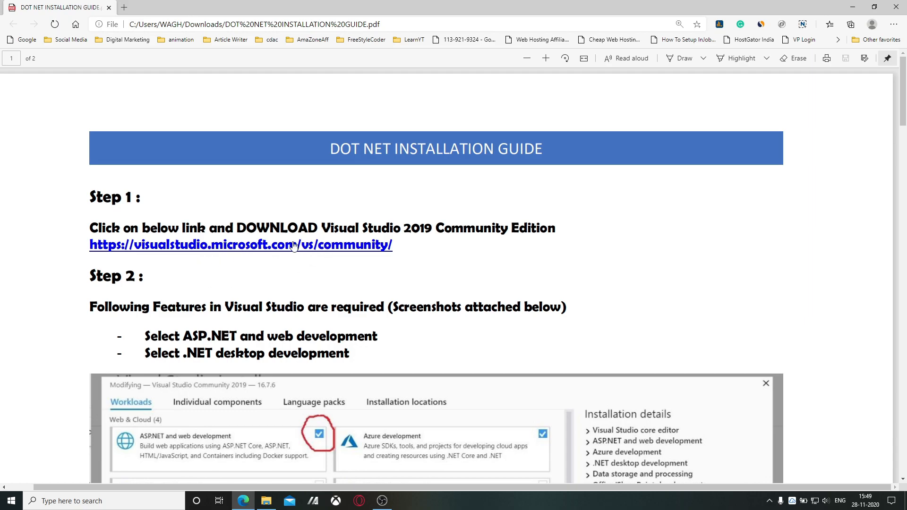
pyautogui.click(240, 244)
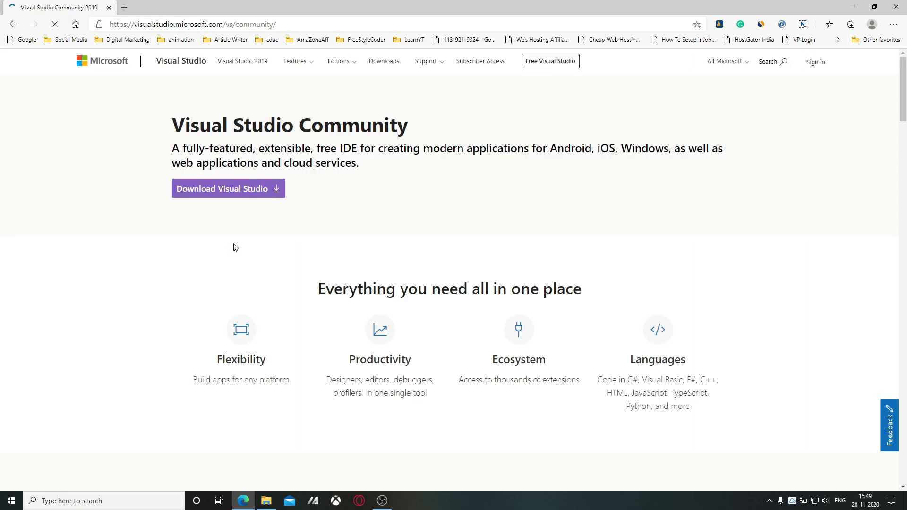
pyautogui.moveTo(477, 106)
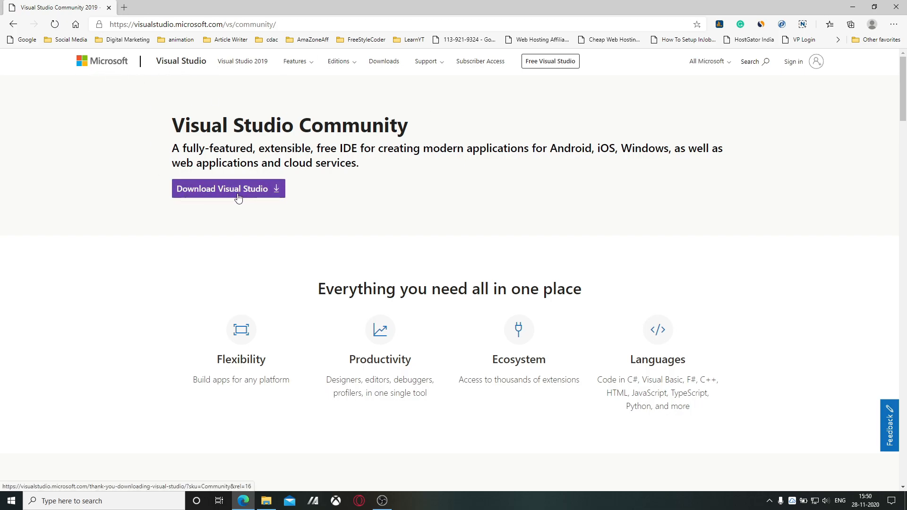
pyautogui.click(228, 188)
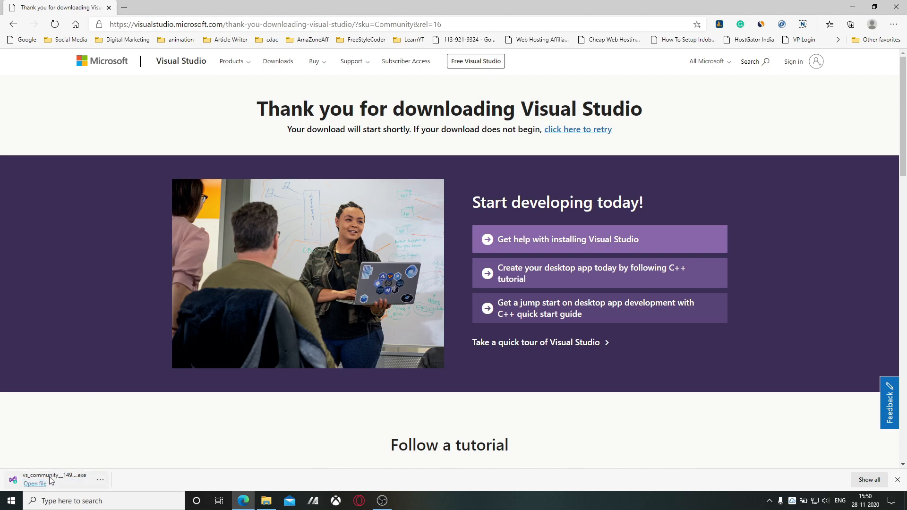
# Step: Run the downloaded vs_community installer and continue through its setup preparation
pyautogui.click(34, 484)
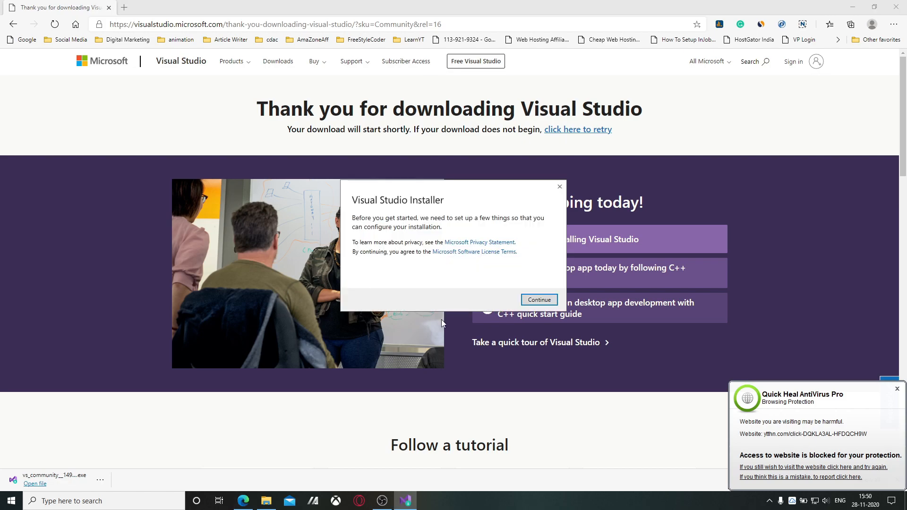
pyautogui.moveTo(538, 299)
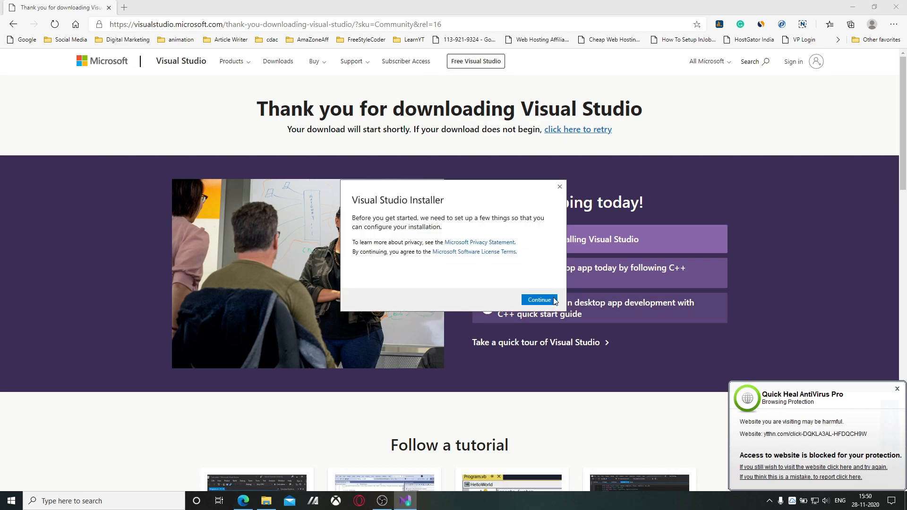
pyautogui.click(539, 299)
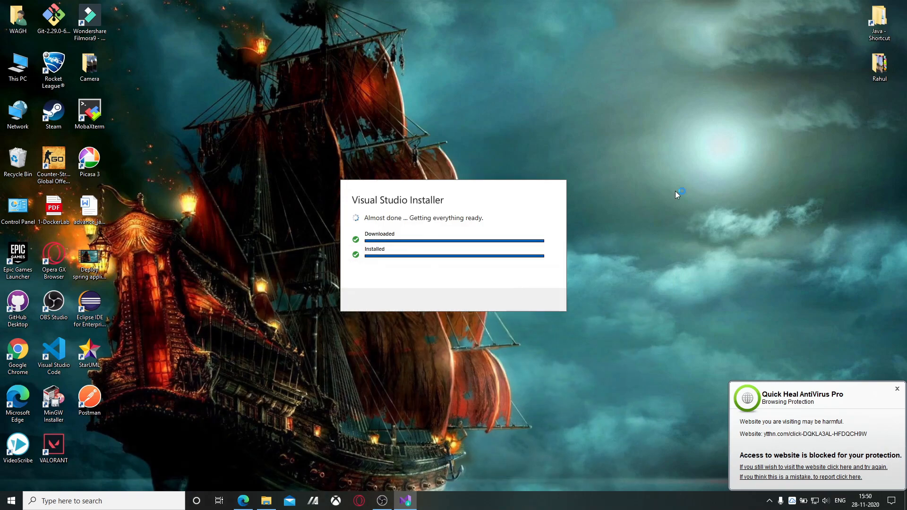
pyautogui.moveTo(657, 262)
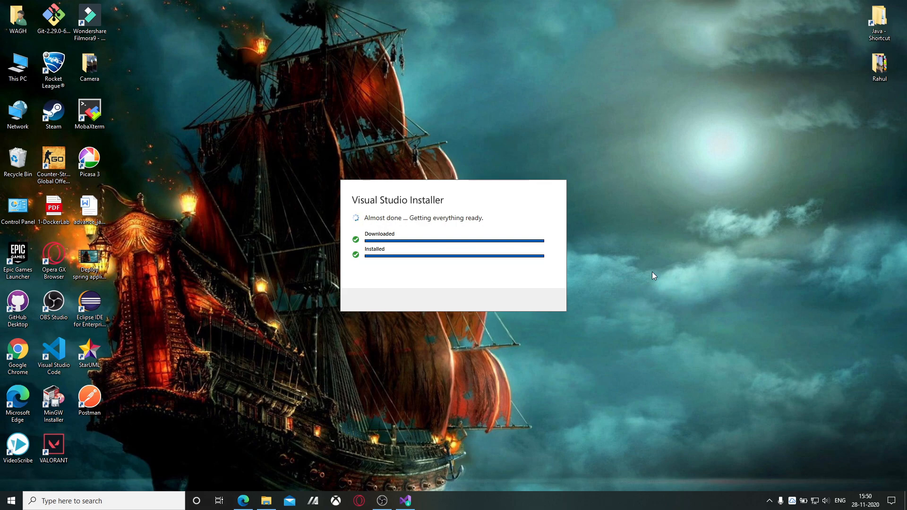
pyautogui.moveTo(492, 198)
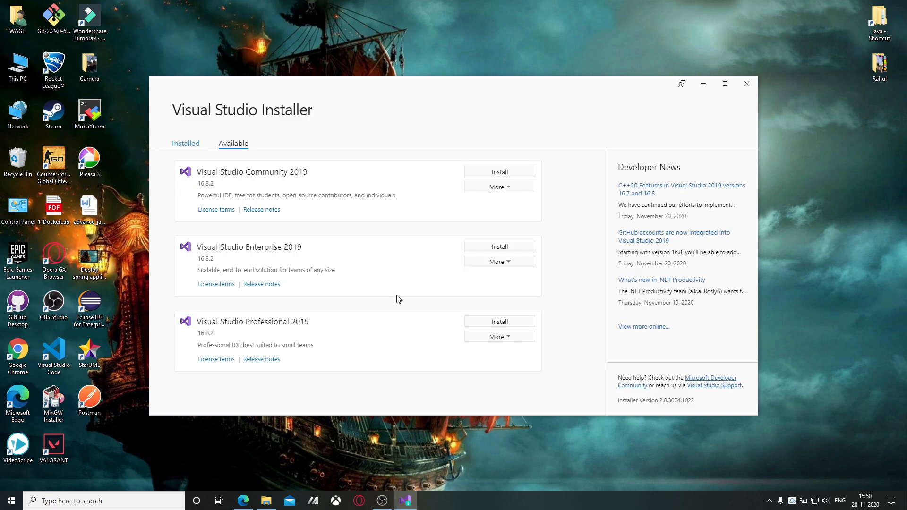
pyautogui.moveTo(197, 183)
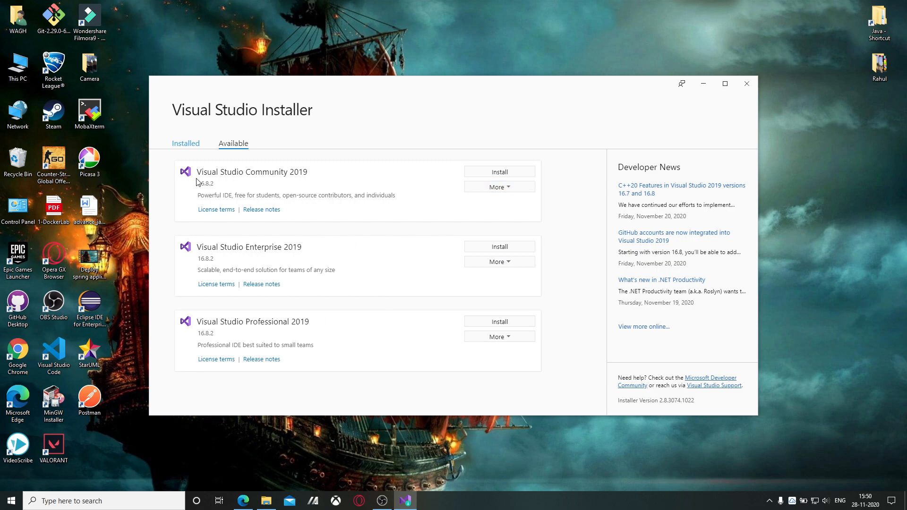
# Step: Install Visual Studio Community 2019 from the Available editions list
pyautogui.doubleClick(251, 172)
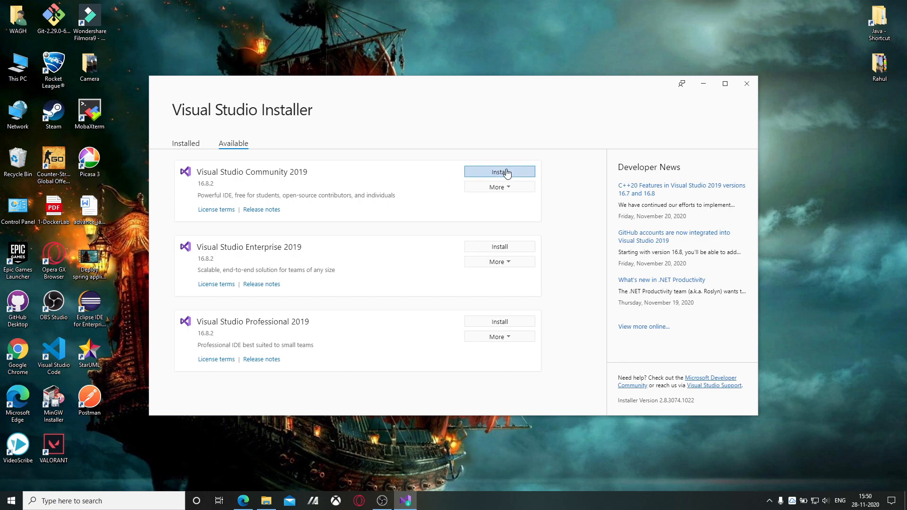
pyautogui.click(499, 172)
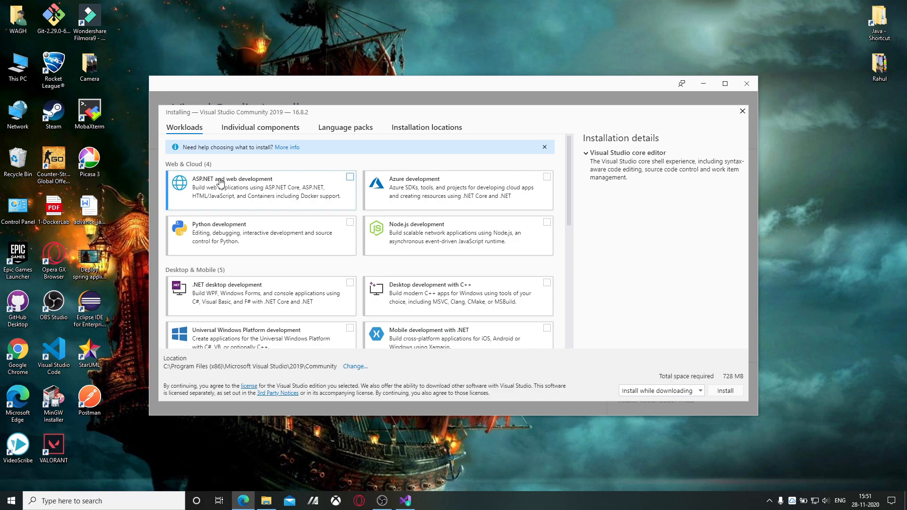
pyautogui.moveTo(245, 191)
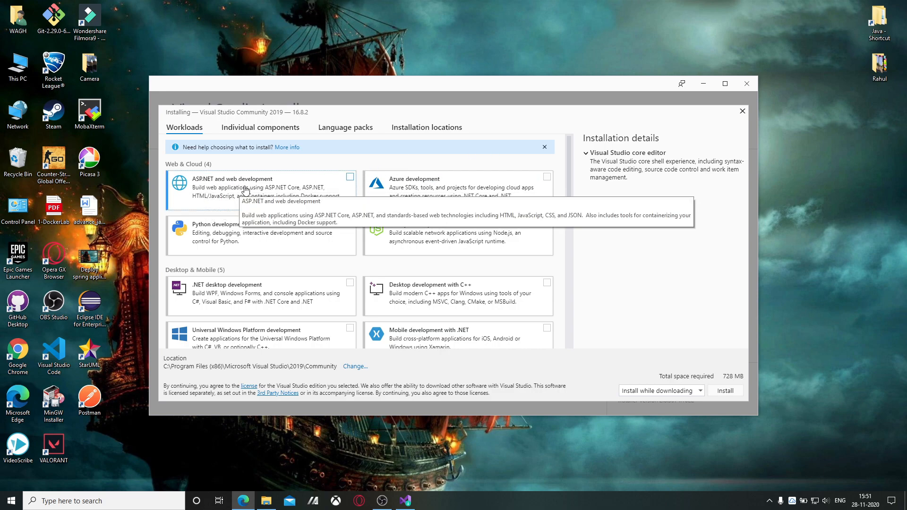
# Step: Tick the ASP.NET web, .NET desktop, Data storage and .NET Core cross-platform workloads
pyautogui.click(350, 176)
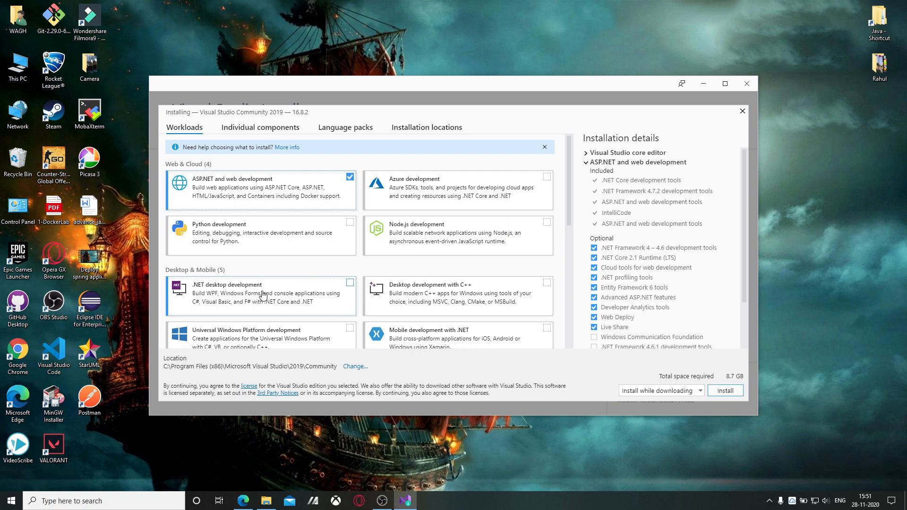
pyautogui.scroll(-3)
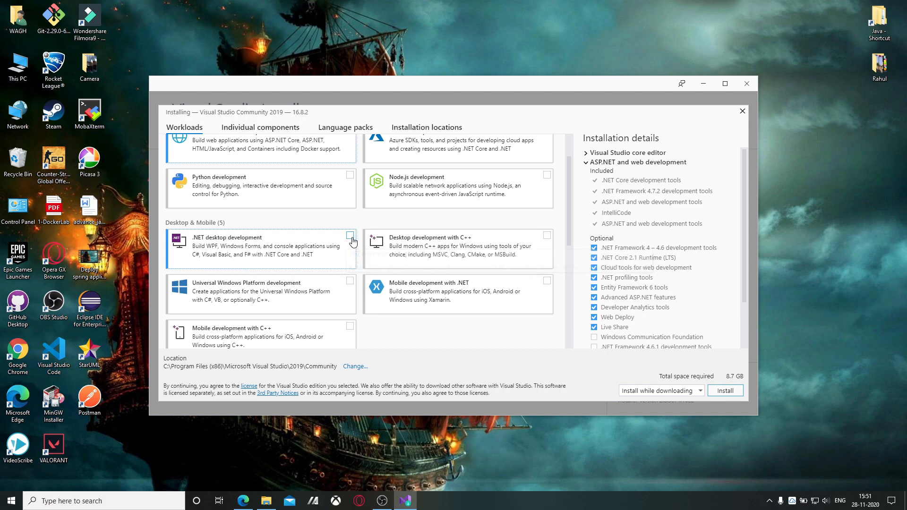
pyautogui.click(350, 235)
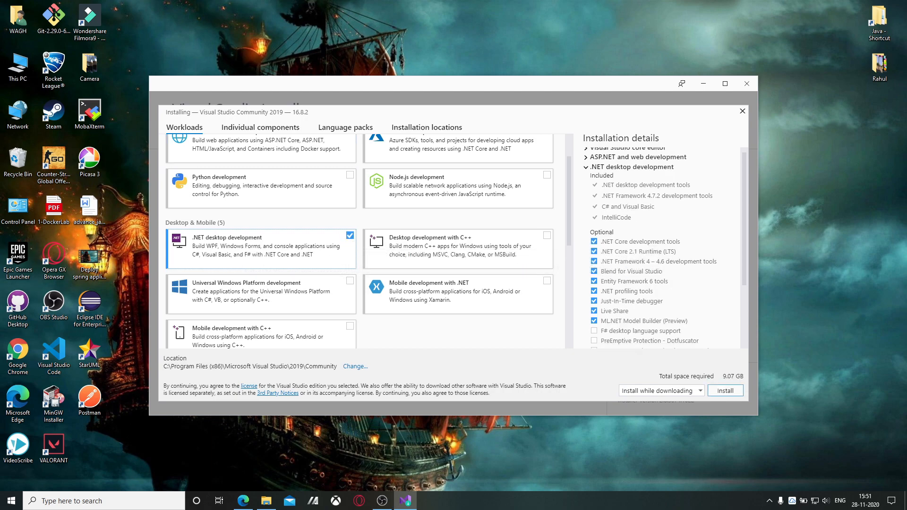
pyautogui.scroll(-3)
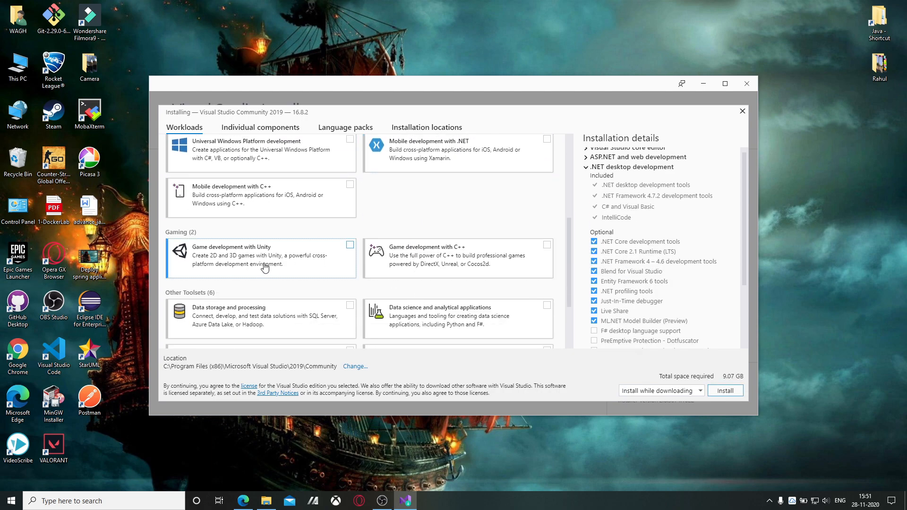
pyautogui.scroll(-3)
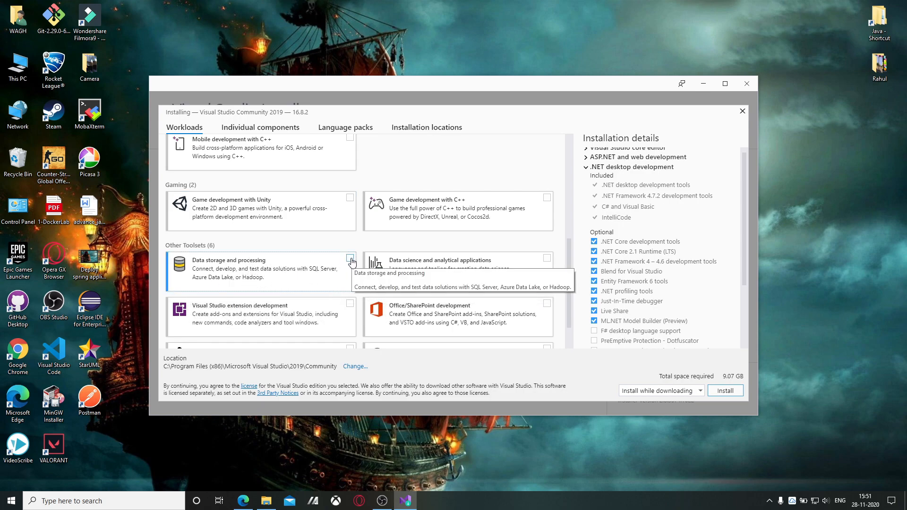
pyautogui.click(350, 258)
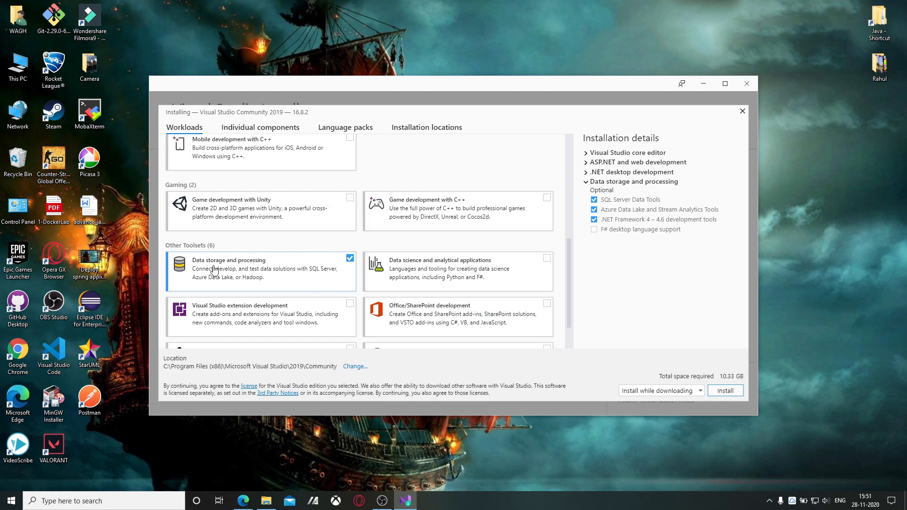
pyautogui.moveTo(68, 279)
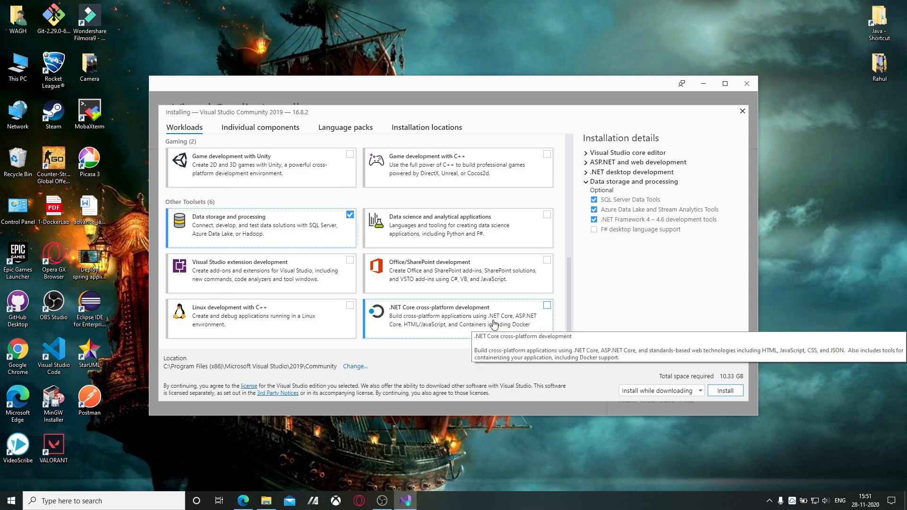
pyautogui.click(546, 305)
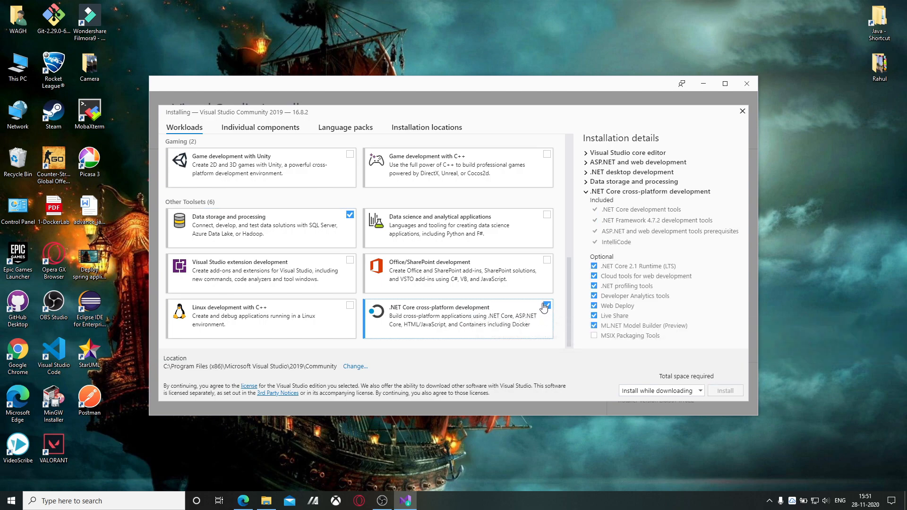
pyautogui.click(546, 306)
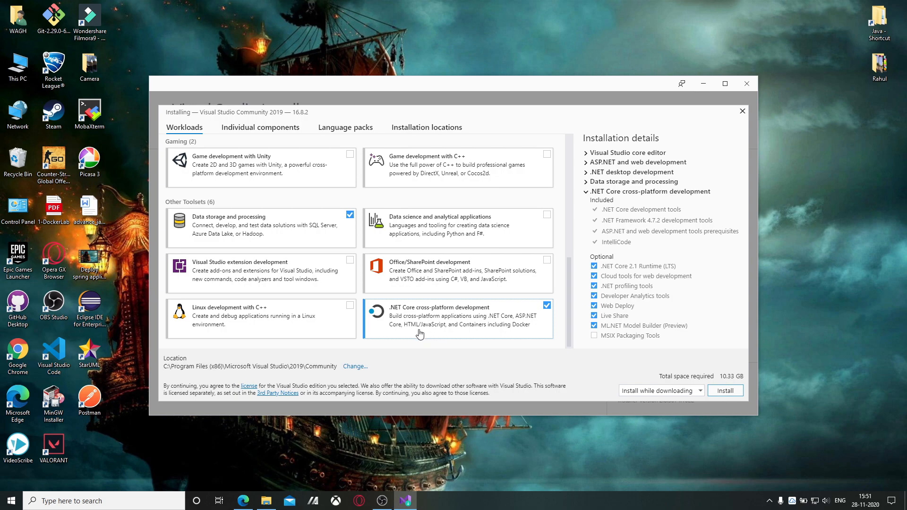
pyautogui.moveTo(409, 326)
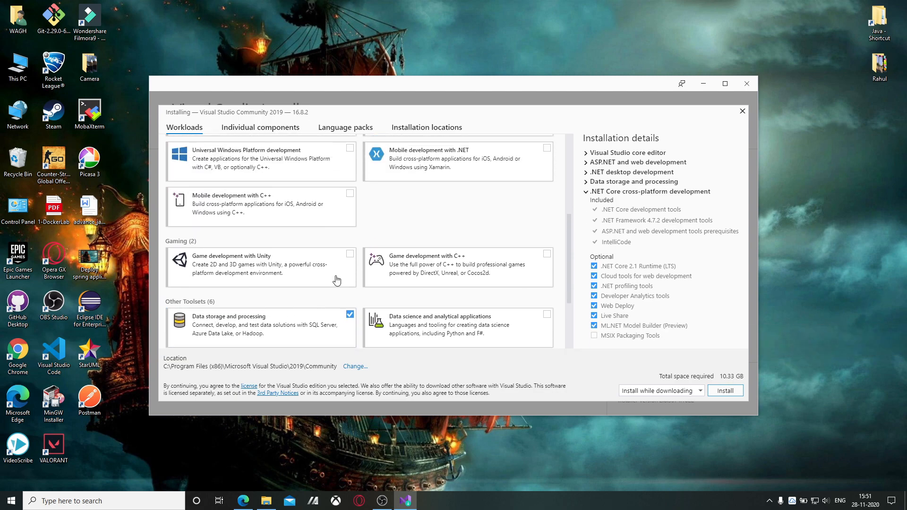
pyautogui.scroll(-3)
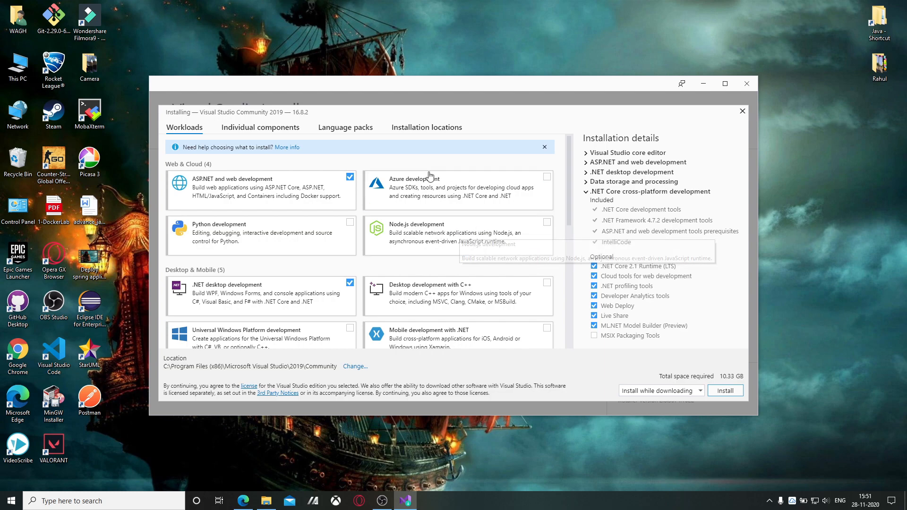
pyautogui.moveTo(485, 192)
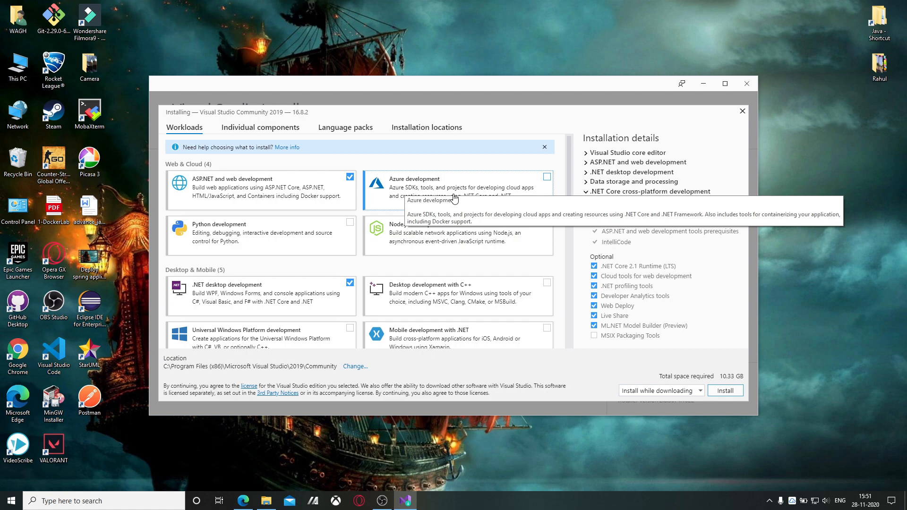
pyautogui.scroll(-3)
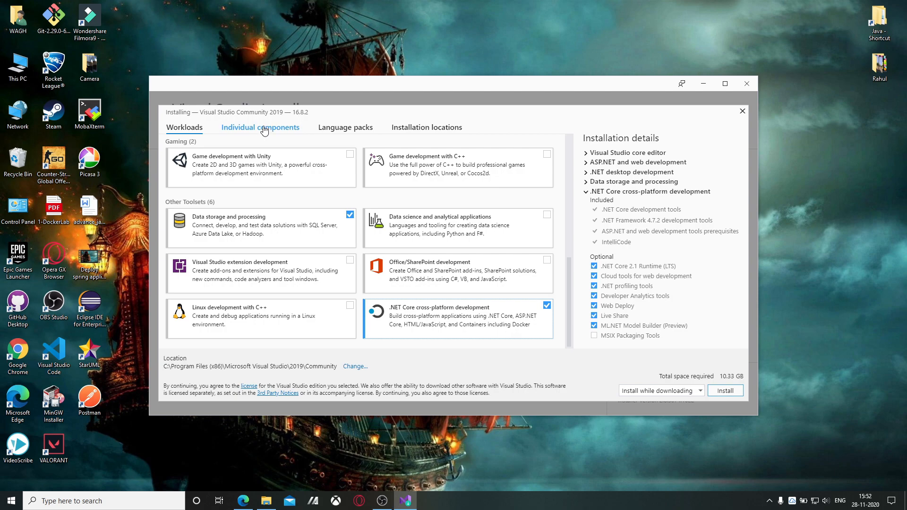
# Step: Search 'LINQ' in Individual components and tick LINQ to SQL tools
pyautogui.click(260, 127)
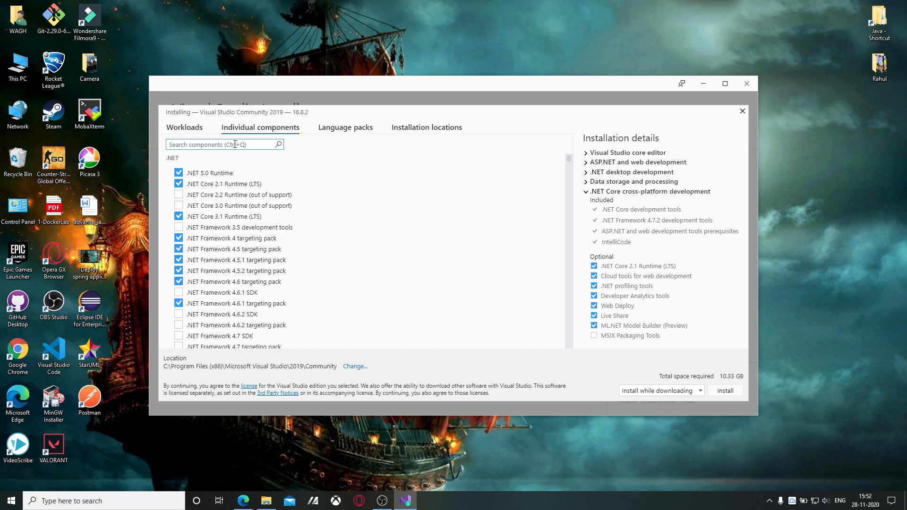
pyautogui.write('LINQ')
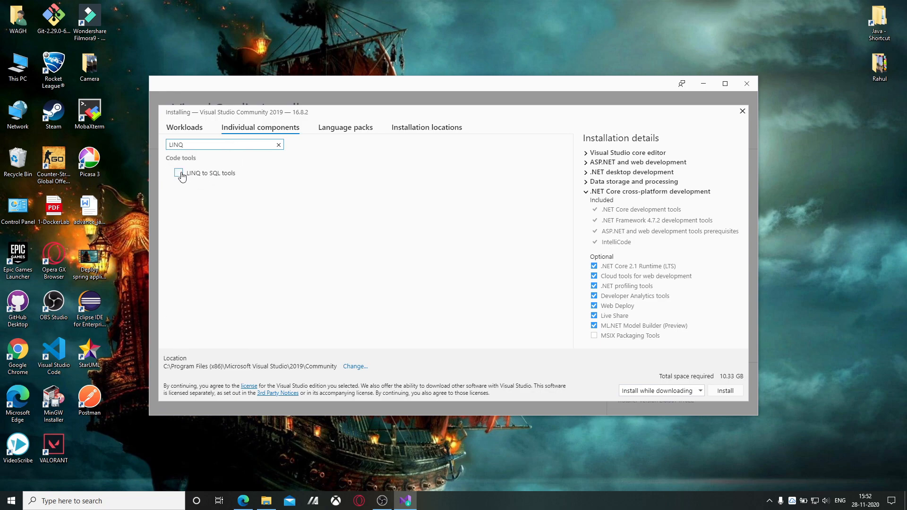
pyautogui.click(179, 173)
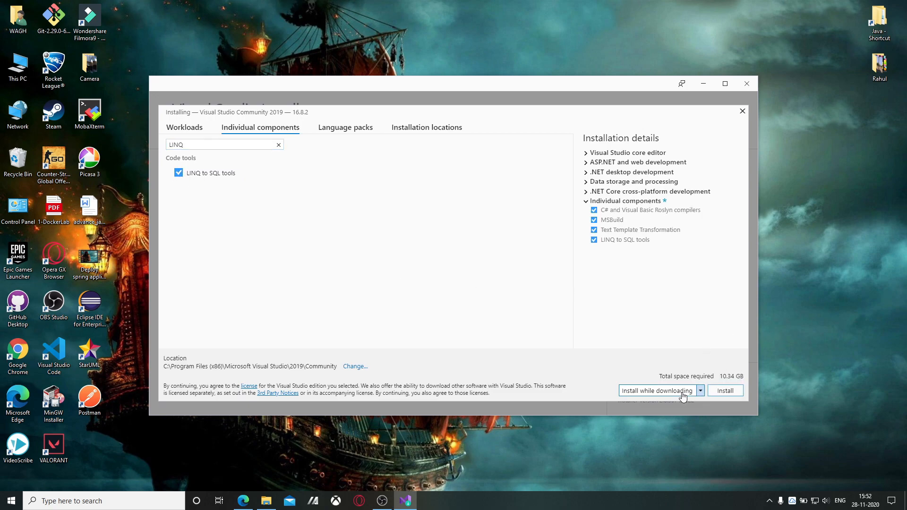
pyautogui.click(184, 127)
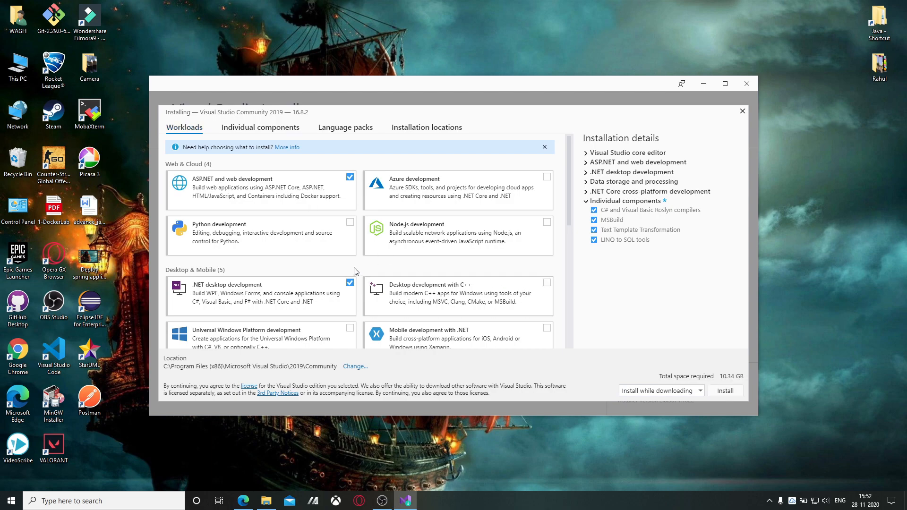
pyautogui.scroll(-3)
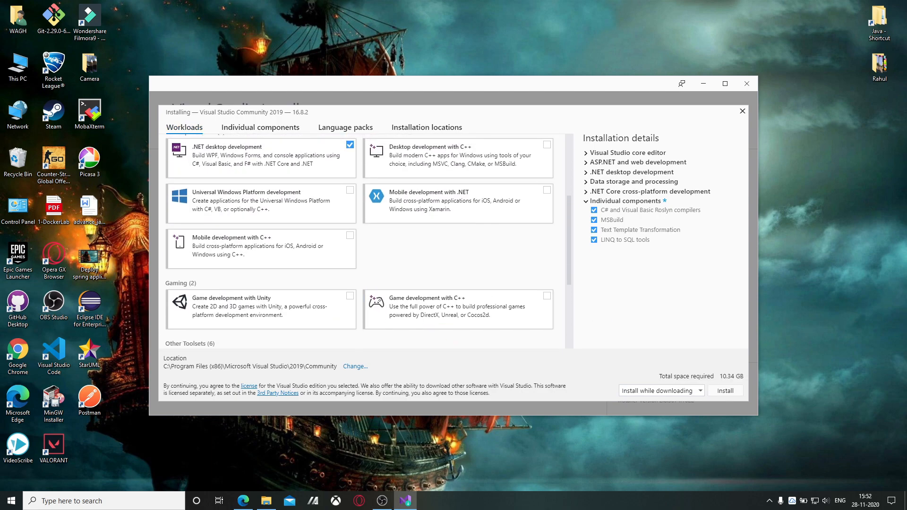
pyautogui.moveTo(634, 273)
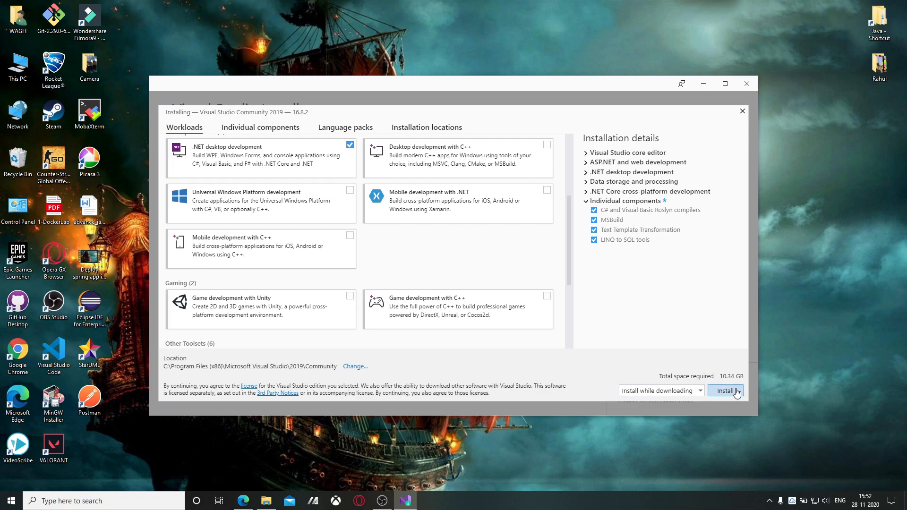
# Step: Begin installing Visual Studio Community 2019 with the four workloads and LINQ to SQL tools
pyautogui.click(722, 391)
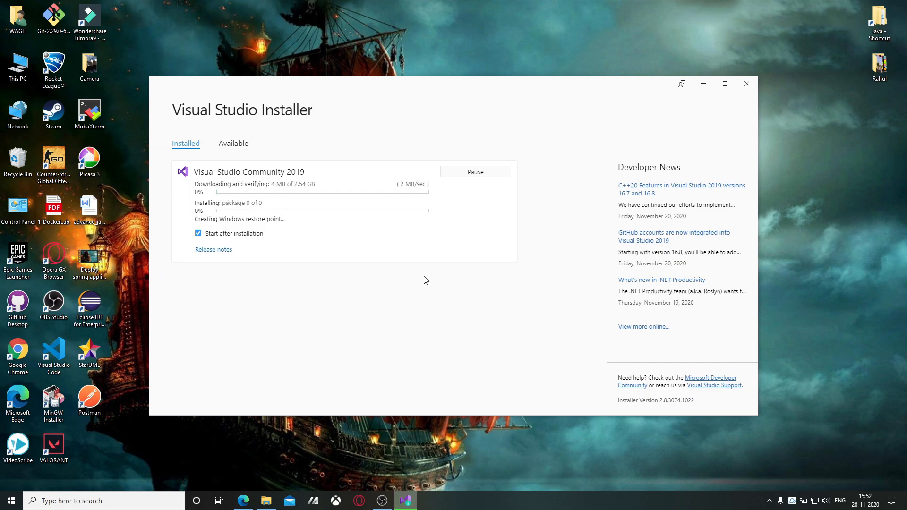
pyautogui.moveTo(354, 173)
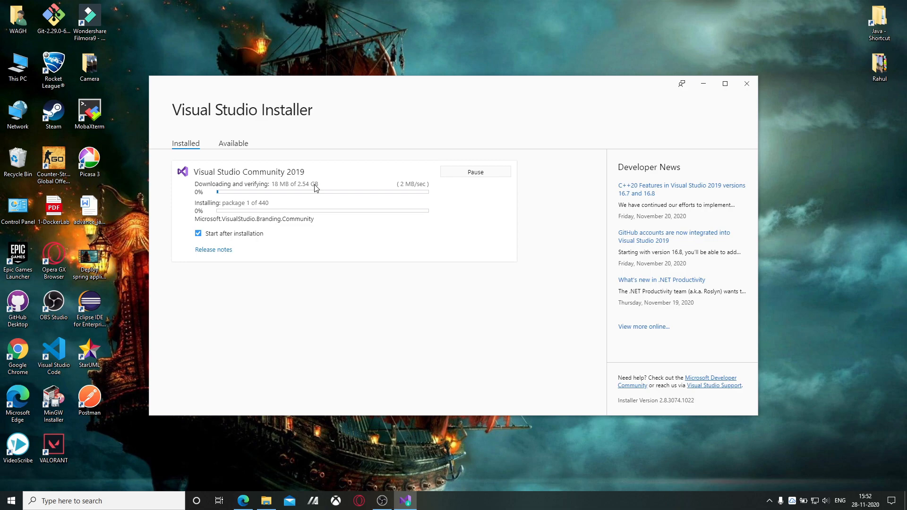
pyautogui.moveTo(359, 284)
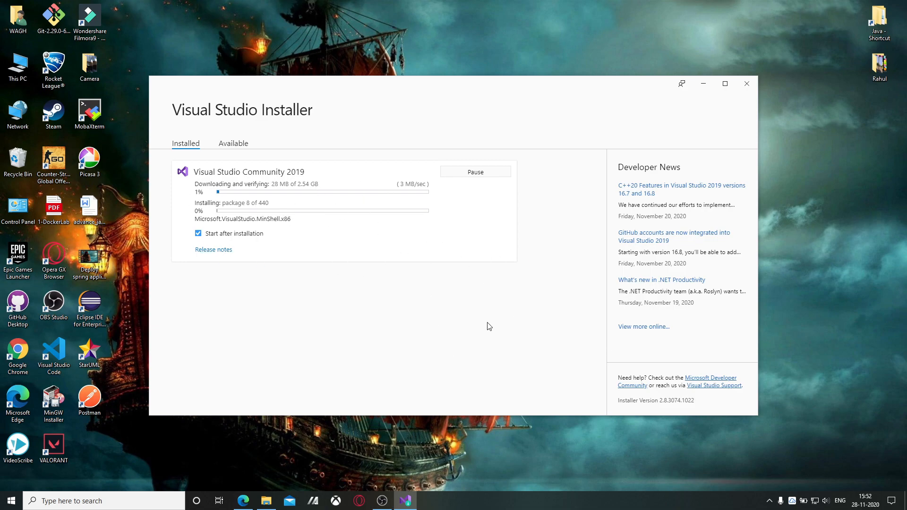
pyautogui.moveTo(438, 248)
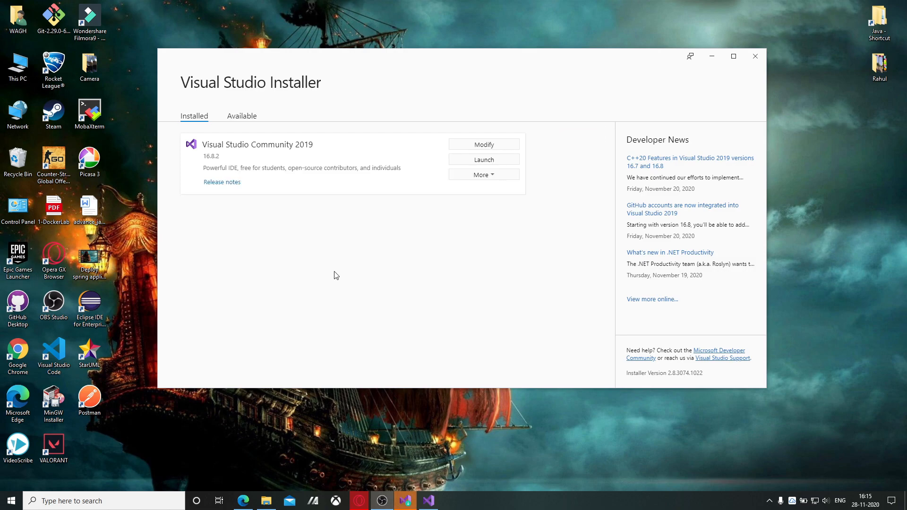
pyautogui.moveTo(457, 448)
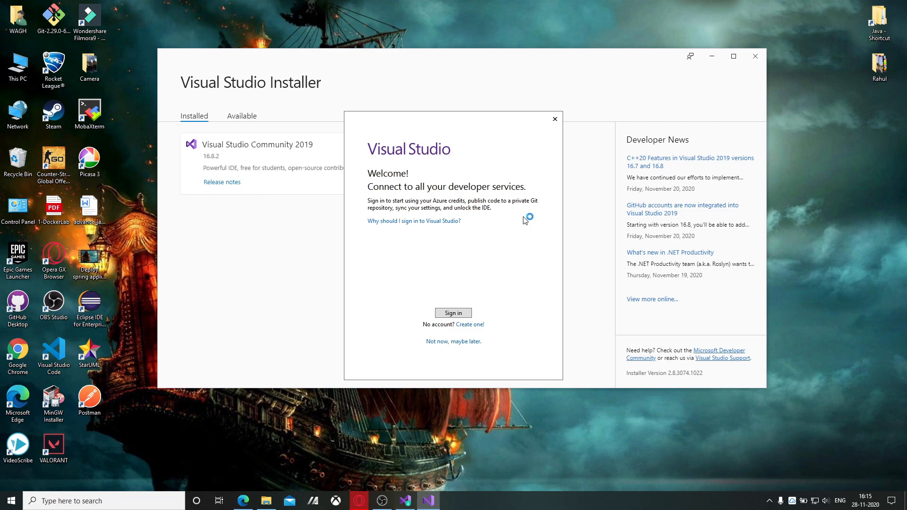
pyautogui.moveTo(473, 348)
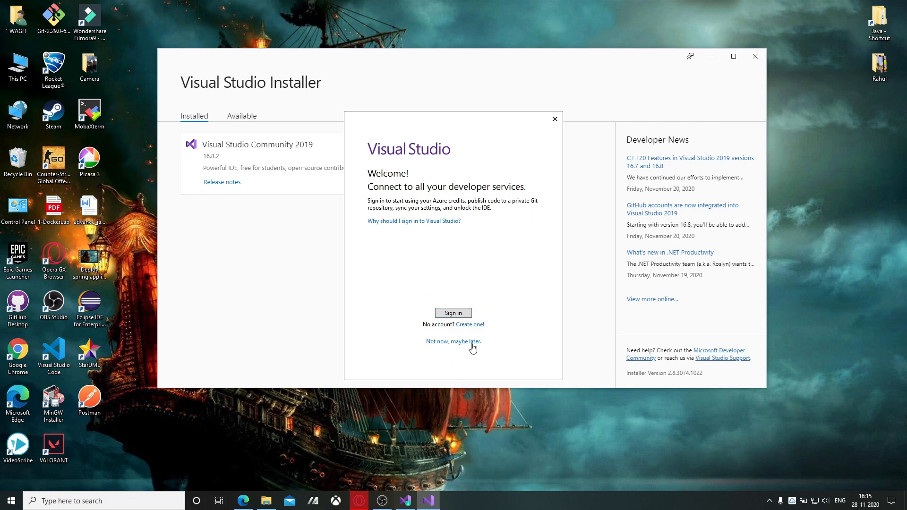
pyautogui.moveTo(462, 350)
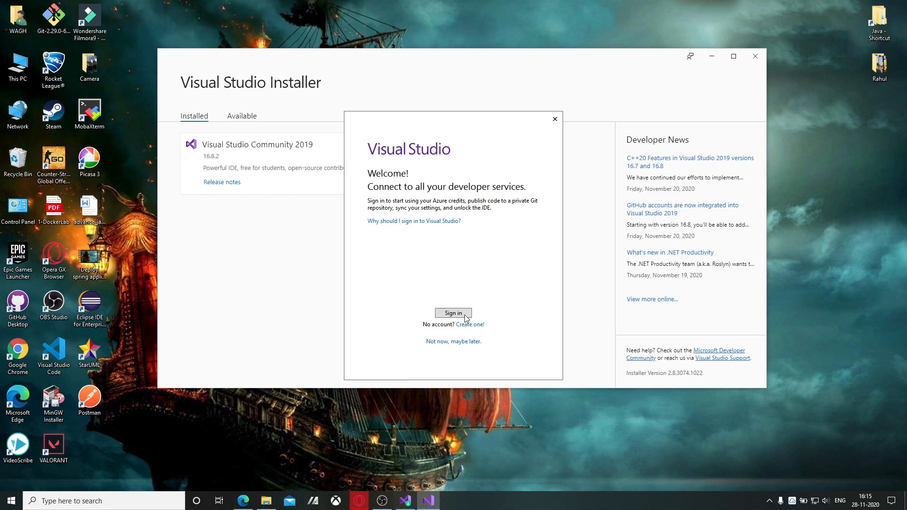
pyautogui.moveTo(457, 341)
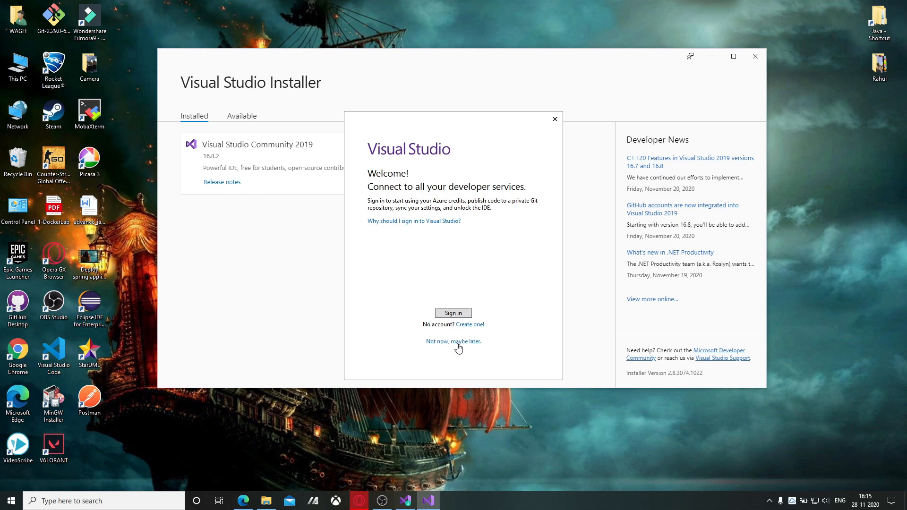
# Step: Choose 'Not now, maybe later', select the Dark theme, and start Visual Studio
pyautogui.click(454, 341)
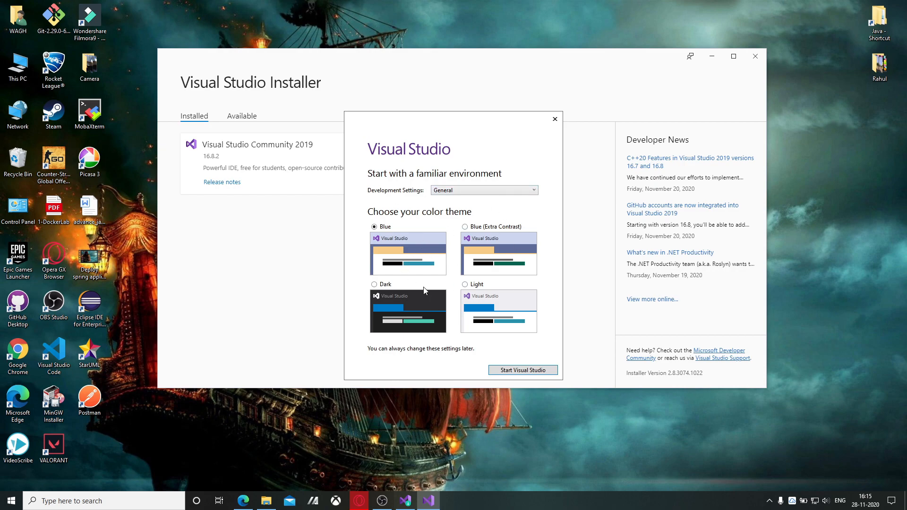
pyautogui.click(374, 284)
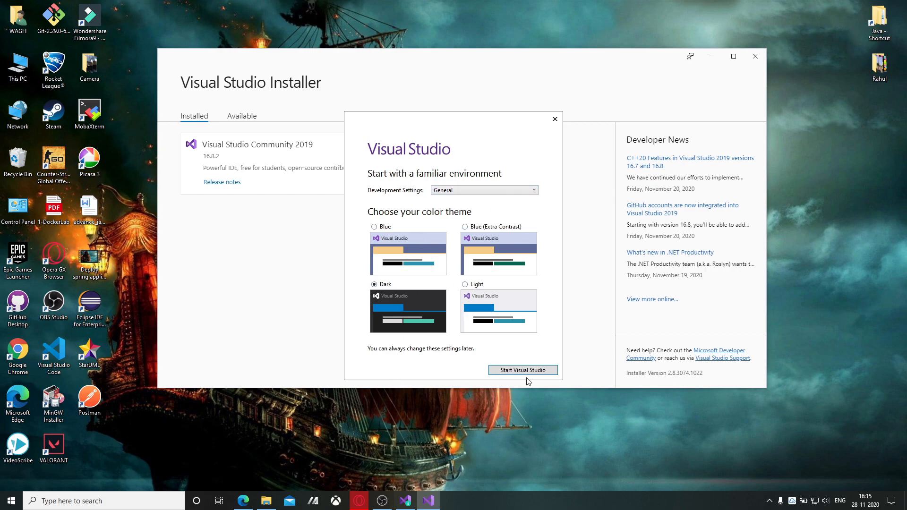
pyautogui.click(522, 371)
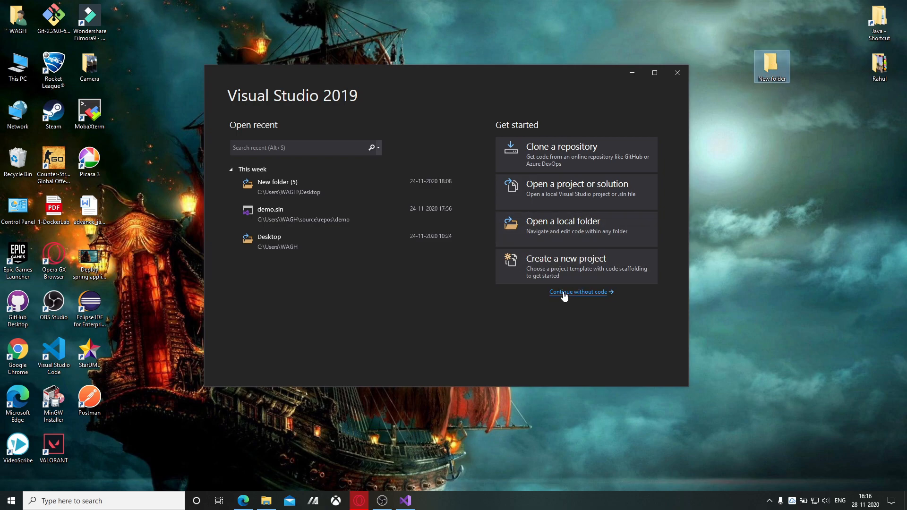
pyautogui.moveTo(608, 299)
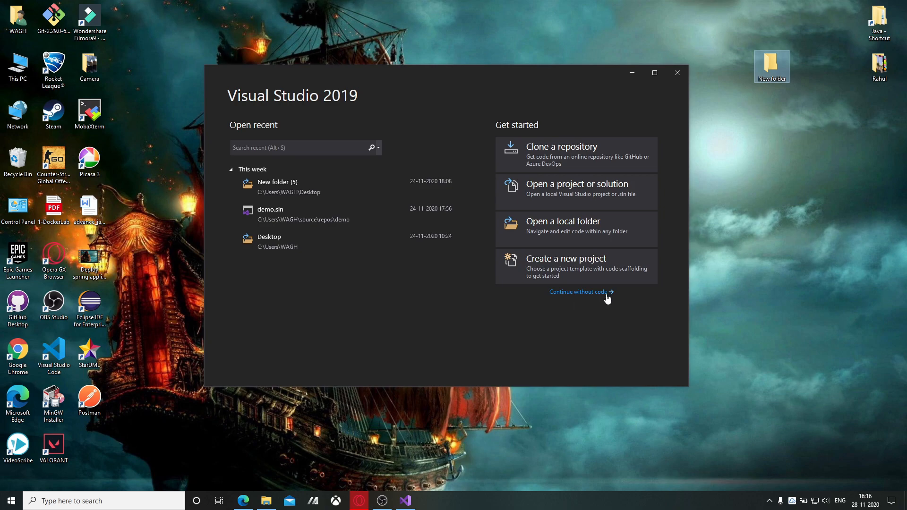
pyautogui.moveTo(548, 230)
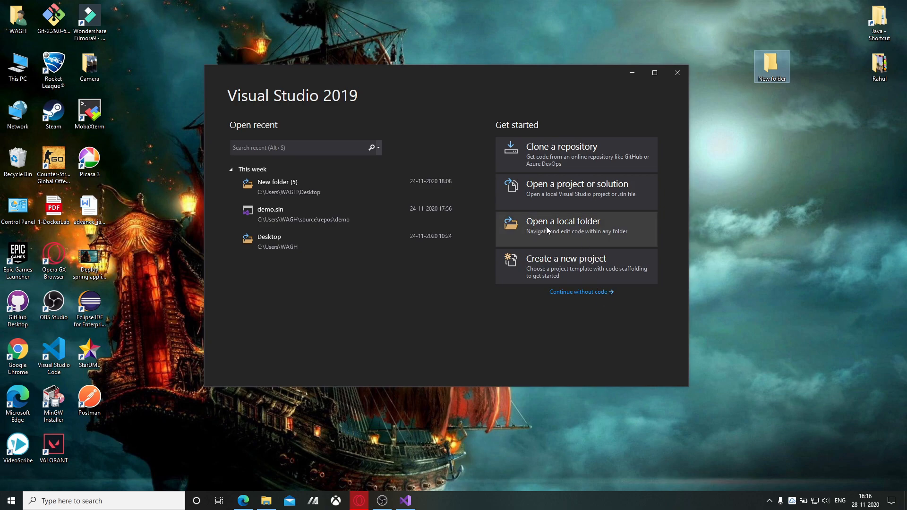
# Step: Open the Desktop's 'New folder' as a local folder in Visual Studio
pyautogui.click(562, 221)
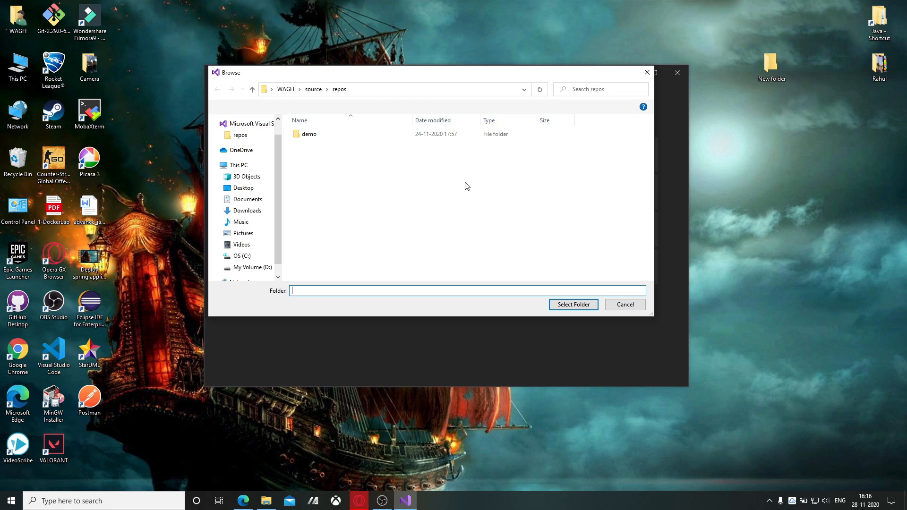
pyautogui.click(243, 187)
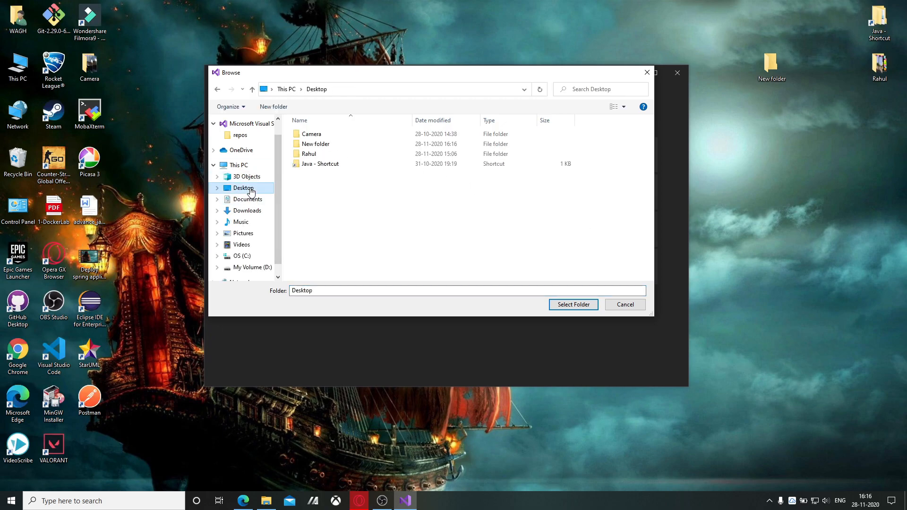
pyautogui.moveTo(333, 144)
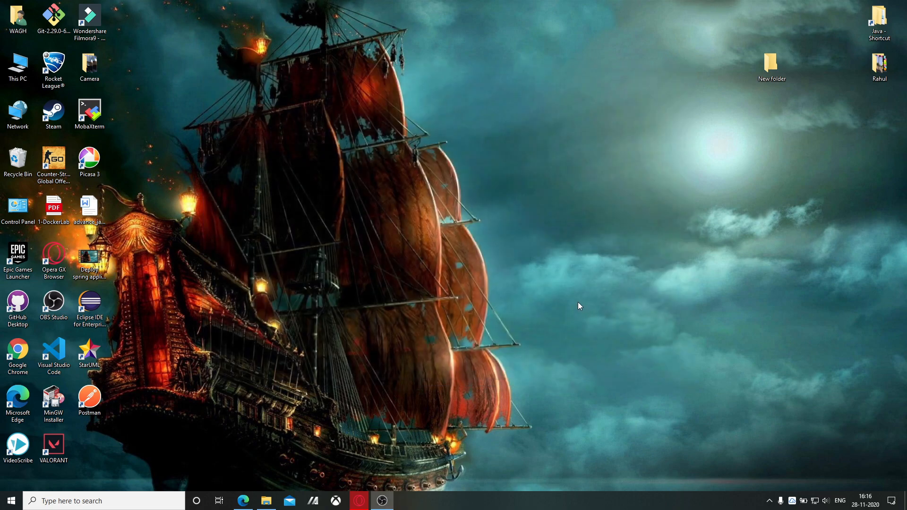
pyautogui.click(405, 500)
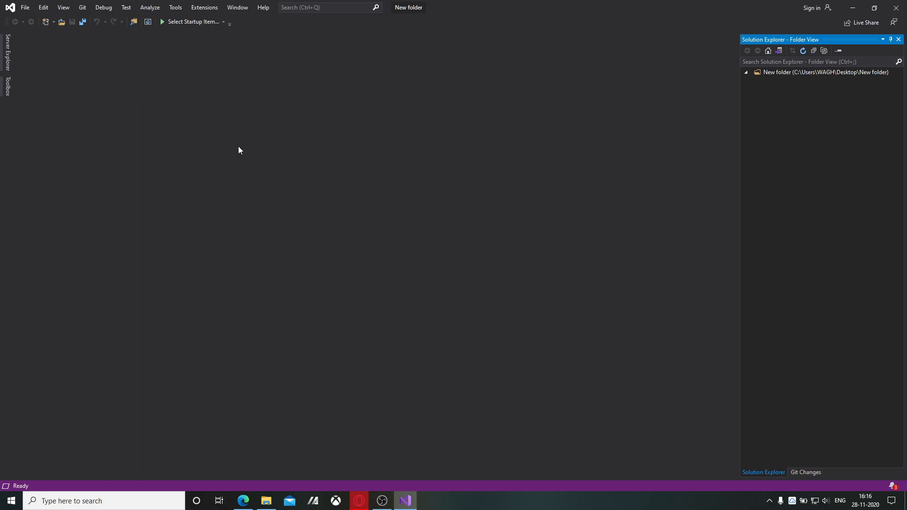
pyautogui.moveTo(189, 135)
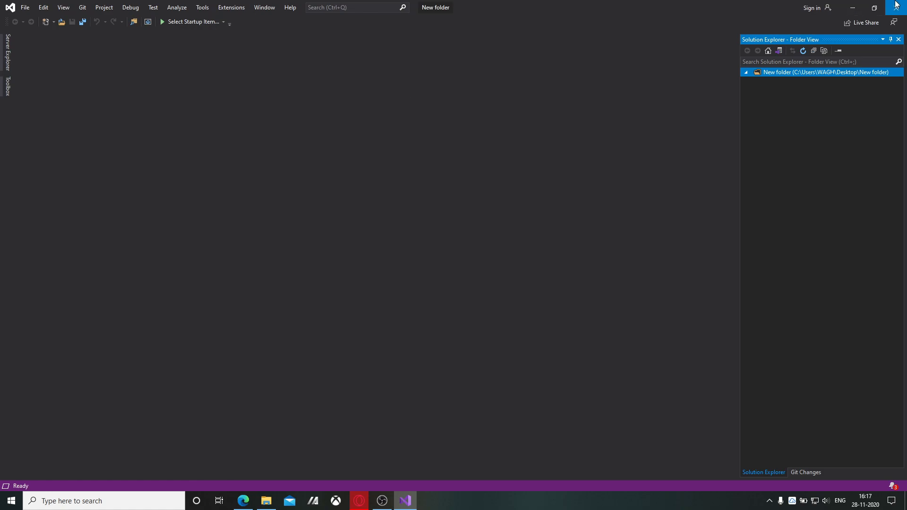
# Step: Right-click the desktop to show its Open with Visual Studio context menu
pyautogui.rightClick(482, 75)
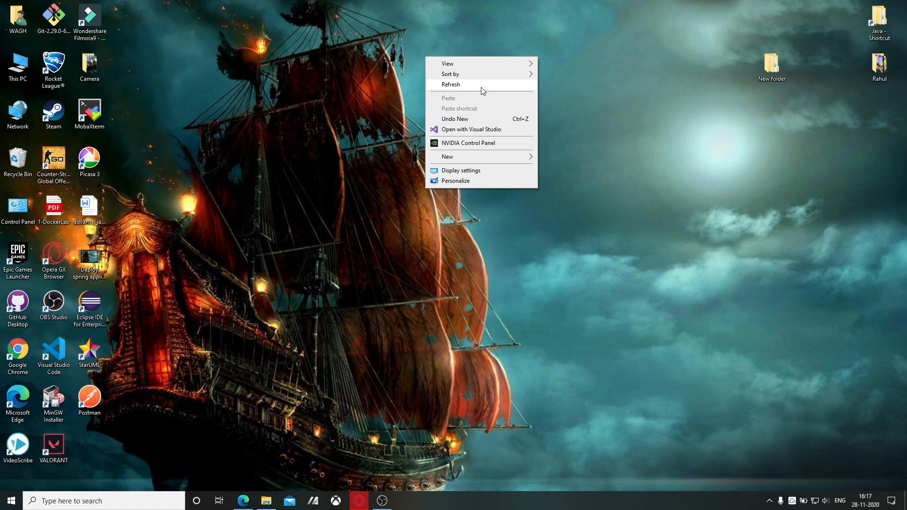
# Step: Launch the vs_community installer from the Downloads folder via This PC
pyautogui.click(358, 245)
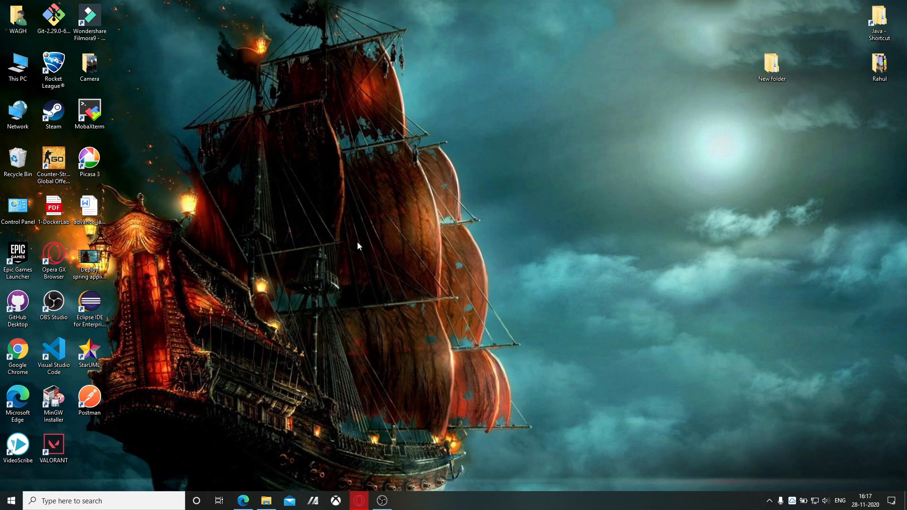
pyautogui.moveTo(247, 258)
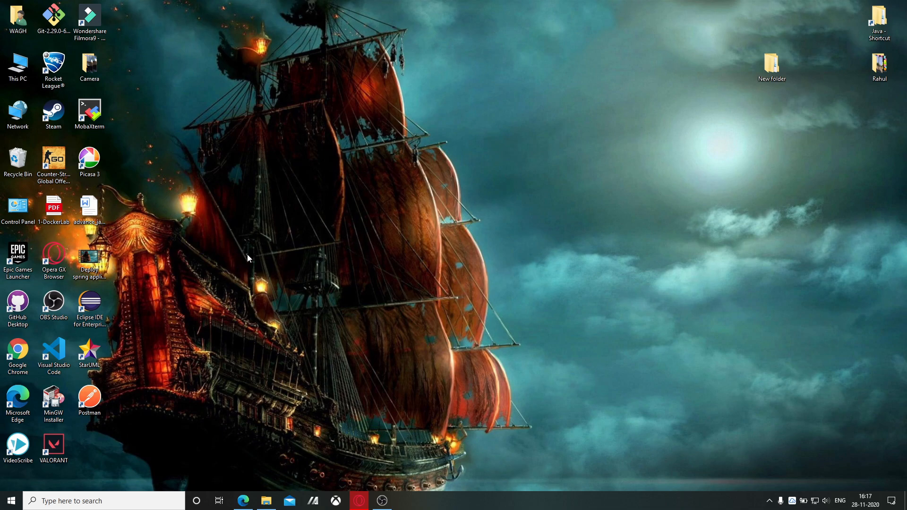
pyautogui.click(18, 66)
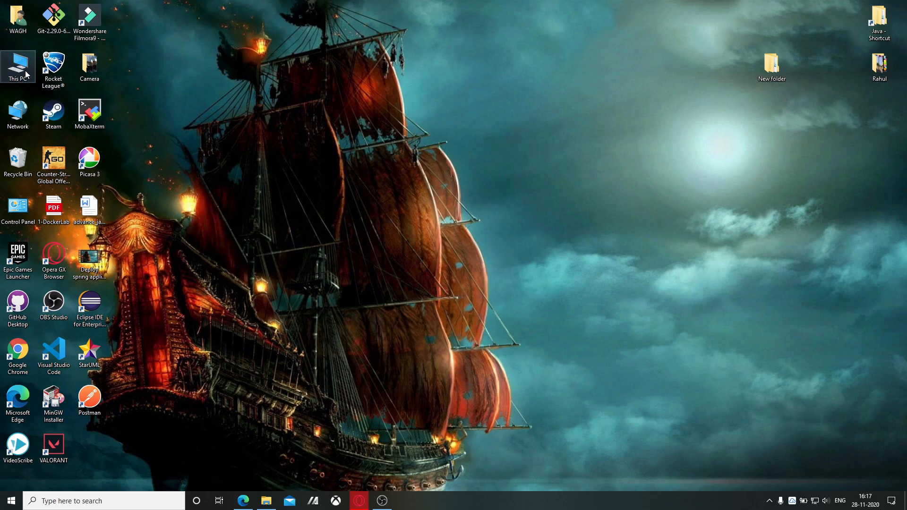
pyautogui.doubleClick(18, 65)
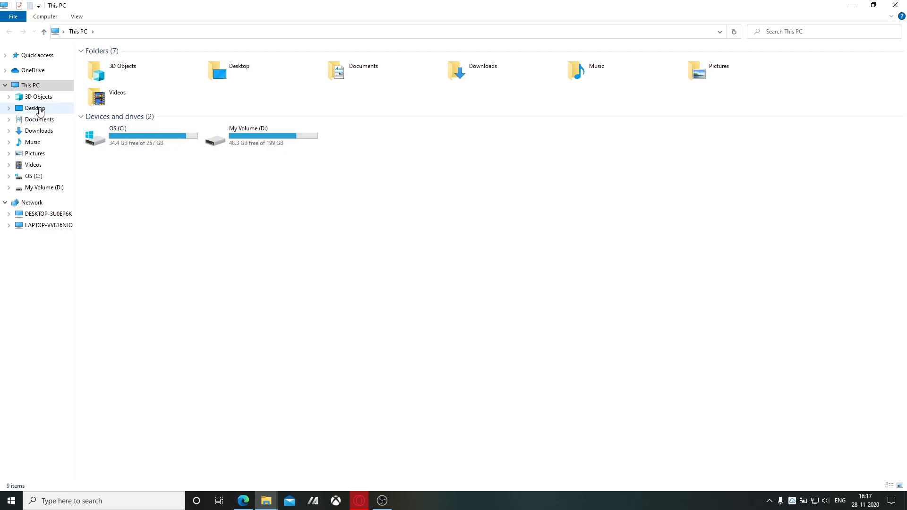
pyautogui.click(39, 131)
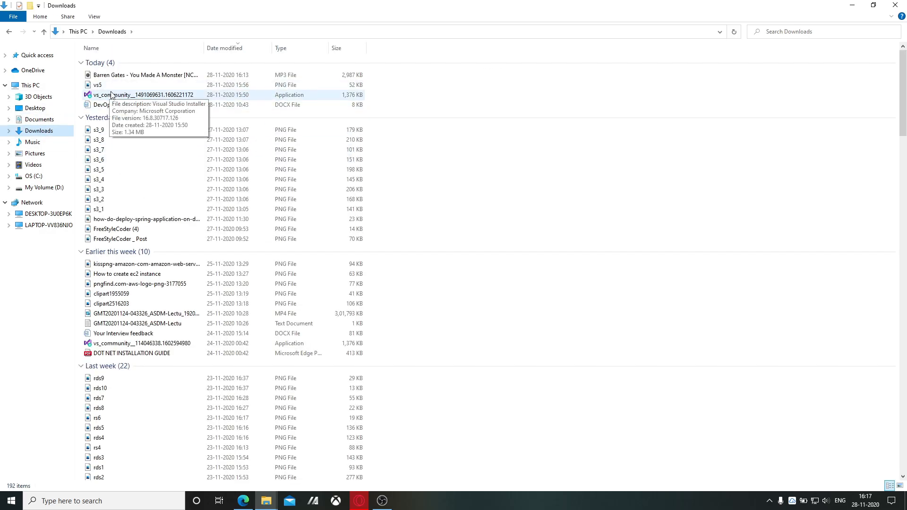
pyautogui.doubleClick(139, 95)
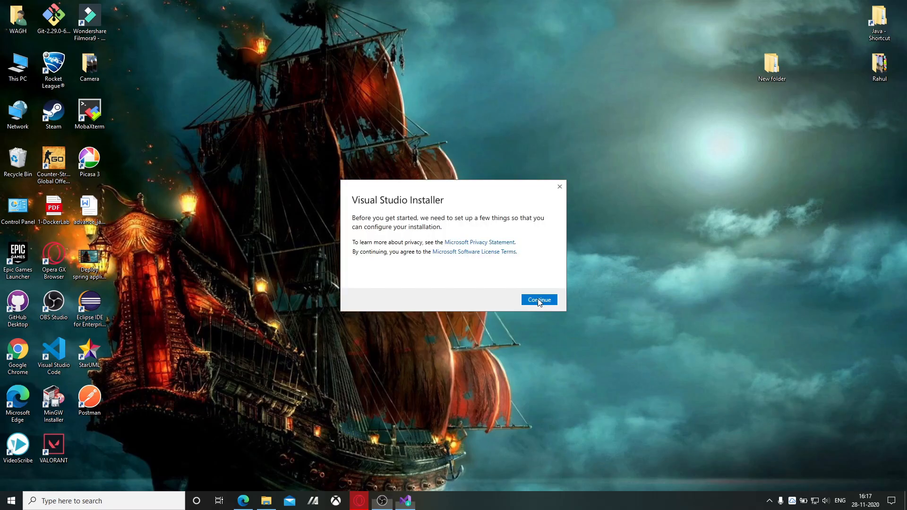
# Step: Accept the Visual Studio Installer setup notice and let the installer finish loading
pyautogui.click(539, 299)
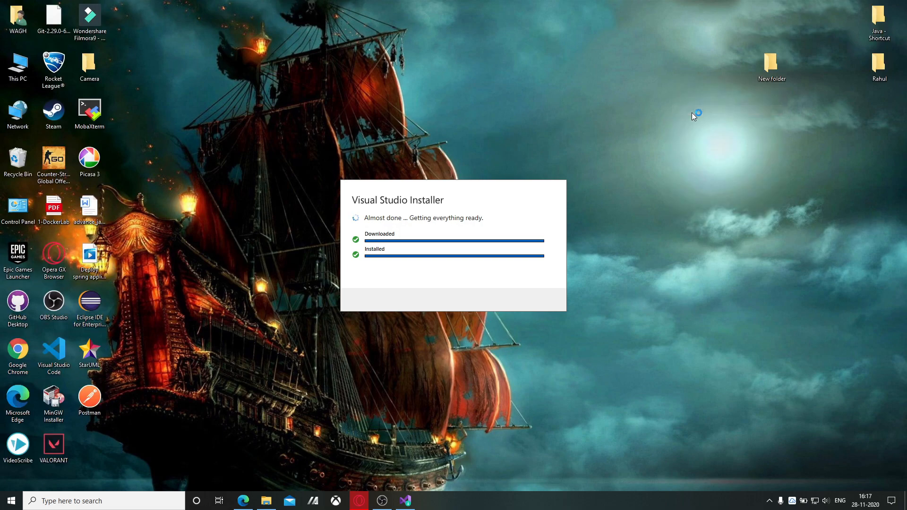
pyautogui.moveTo(408, 249)
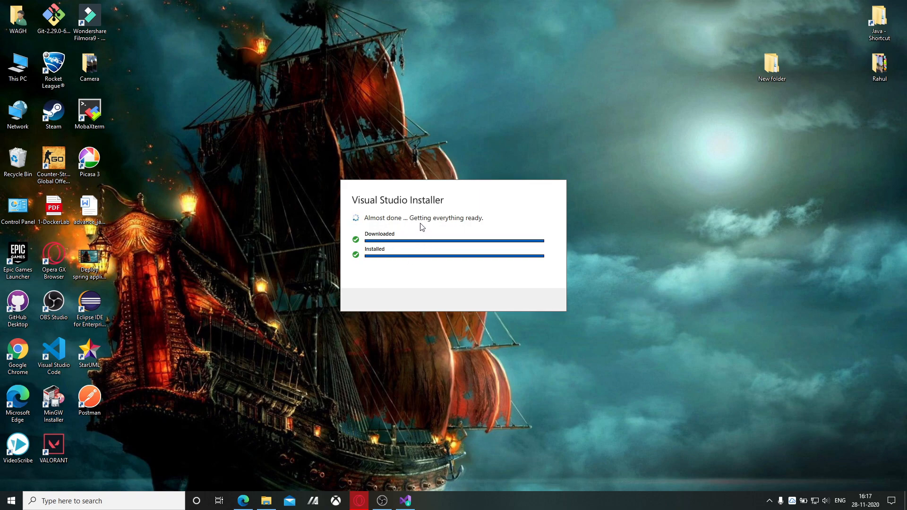
pyautogui.moveTo(653, 101)
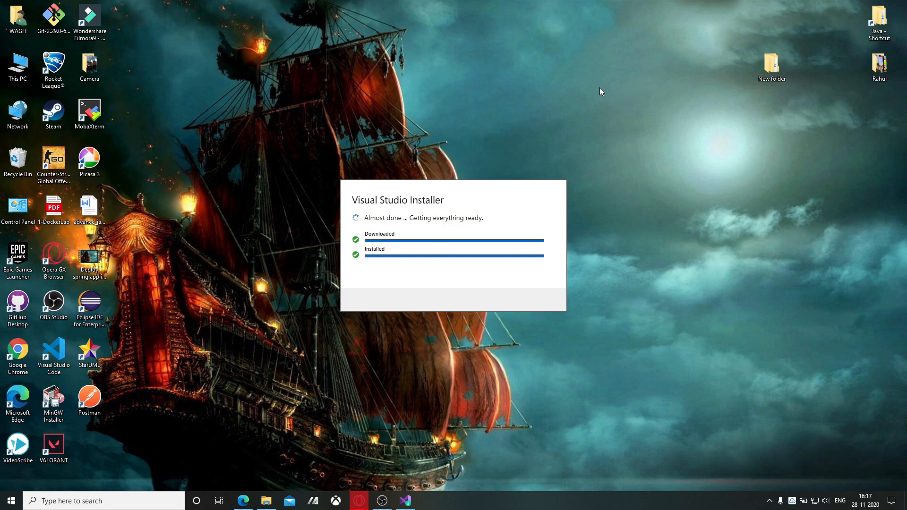
pyautogui.moveTo(521, 102)
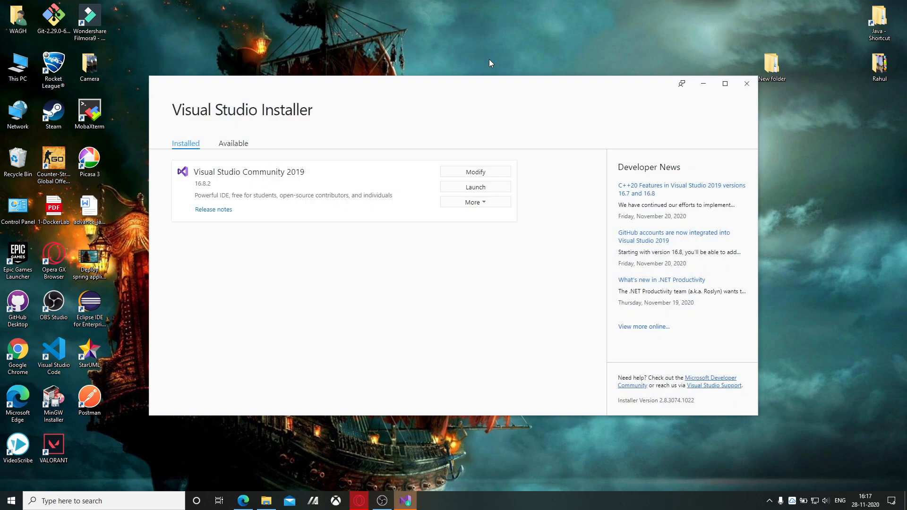
pyautogui.moveTo(193, 180)
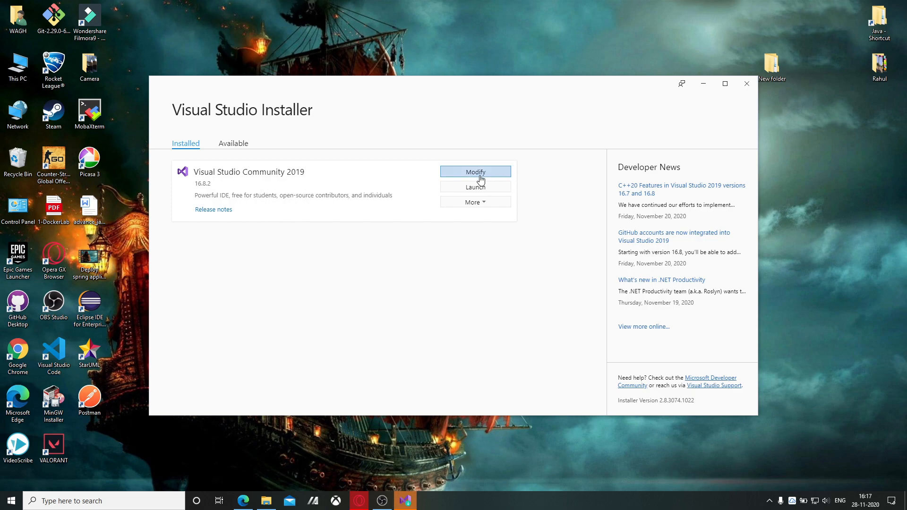
# Step: Modify Community 2019, adding then removing Python, and removing then restoring .NET desktop development
pyautogui.click(475, 172)
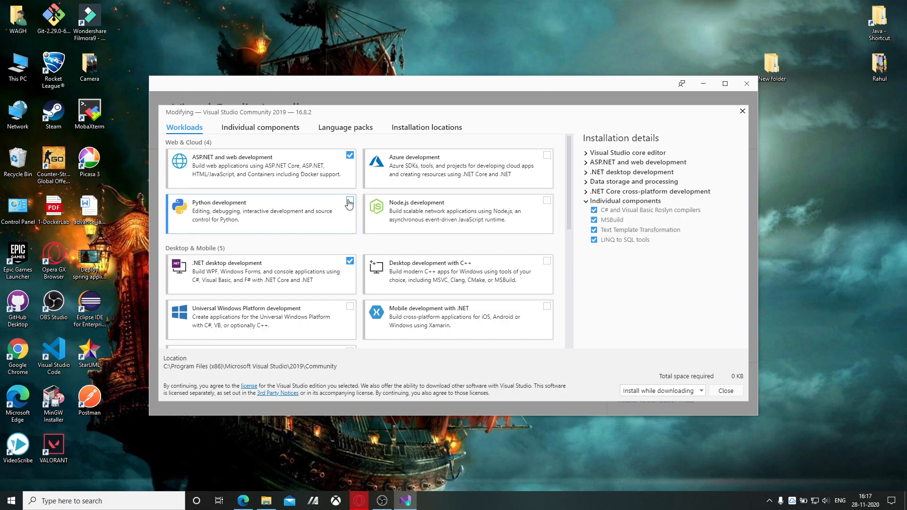
pyautogui.click(350, 203)
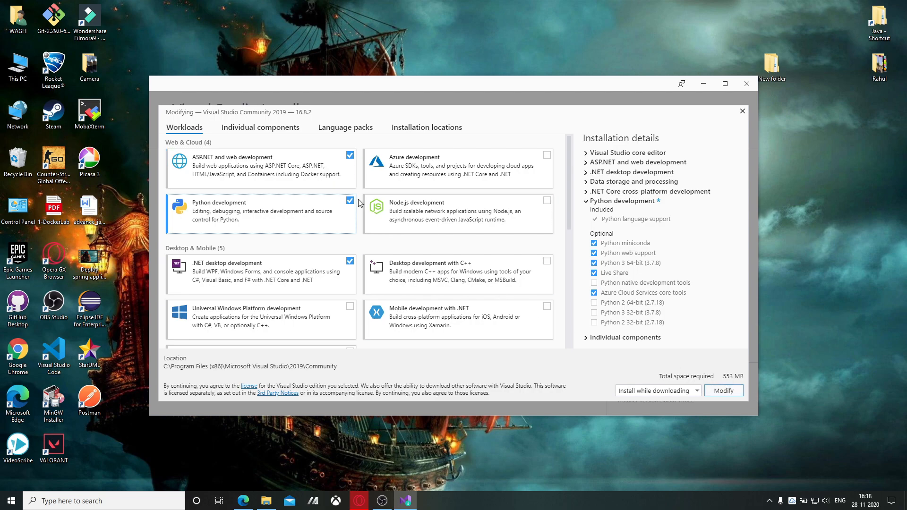
pyautogui.click(350, 201)
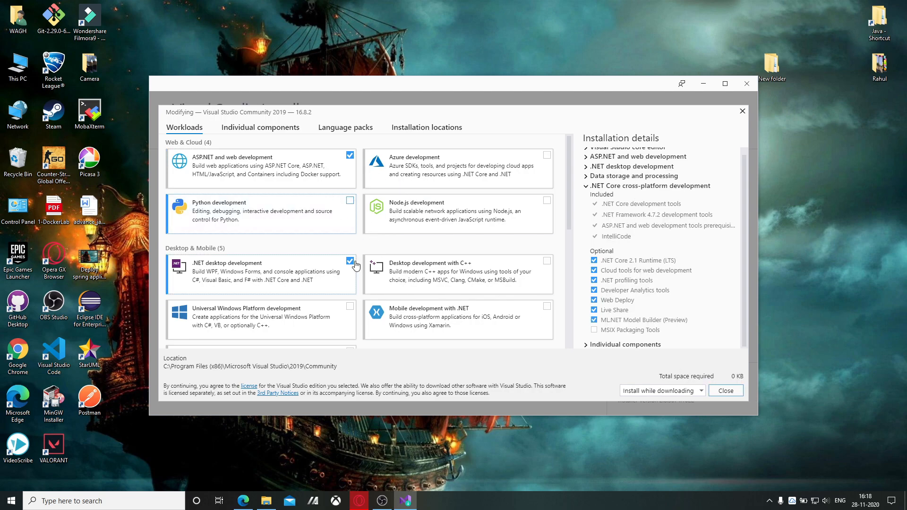
pyautogui.click(350, 261)
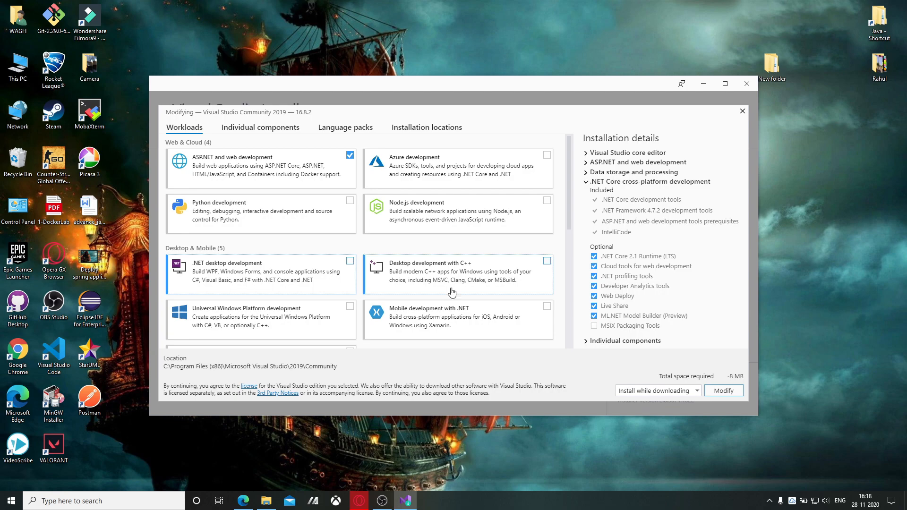
pyautogui.moveTo(360, 271)
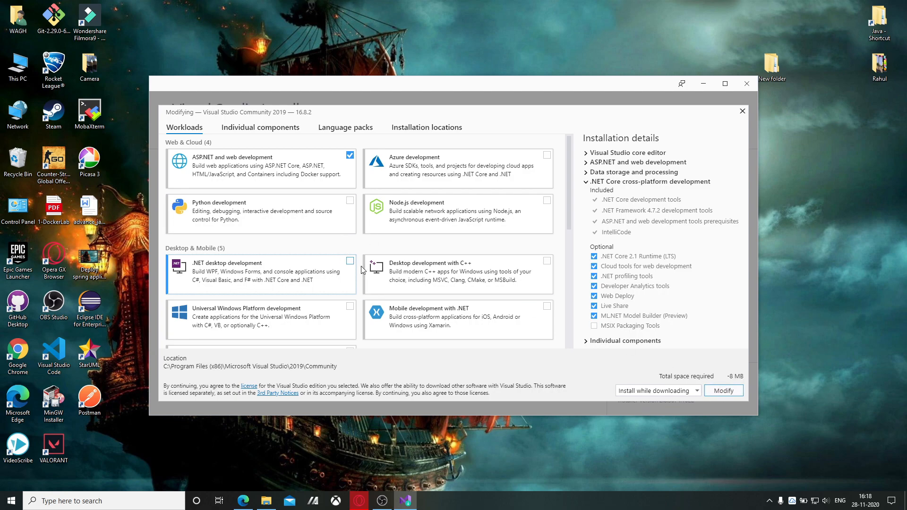
pyautogui.click(350, 261)
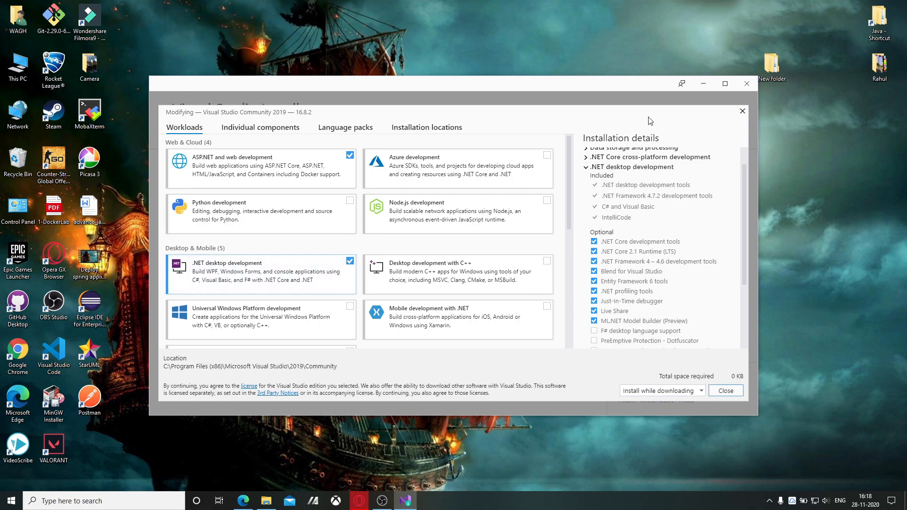